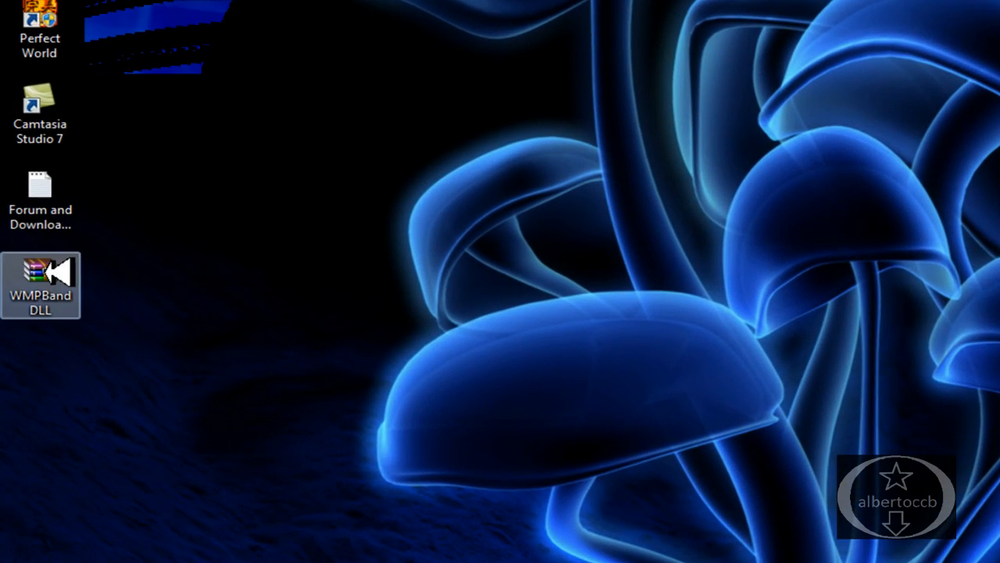
- Open WMPBand DLL.zip from the desktop and enter its WMPBand folder in WinRAR
double_click(40, 284)
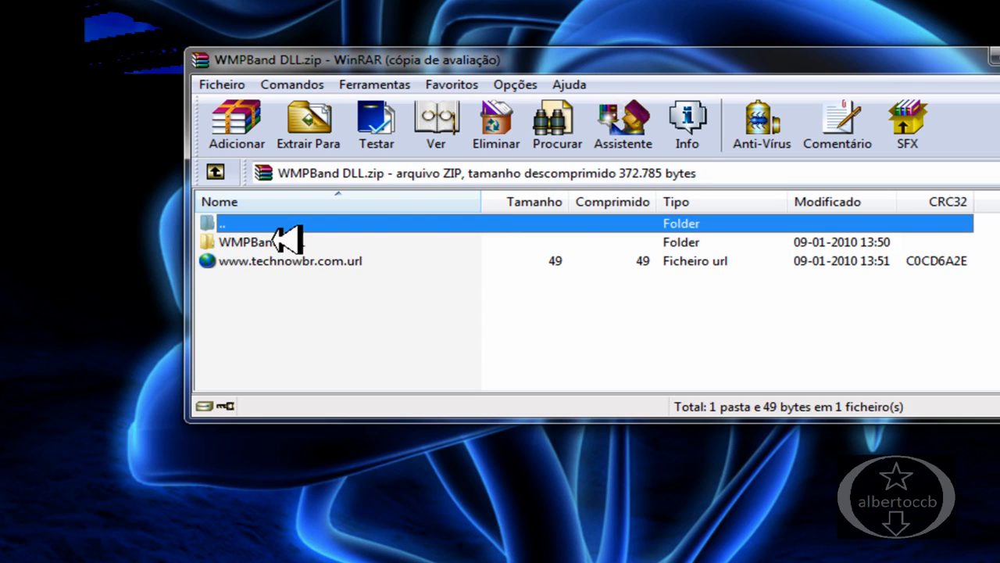
double_click(247, 240)
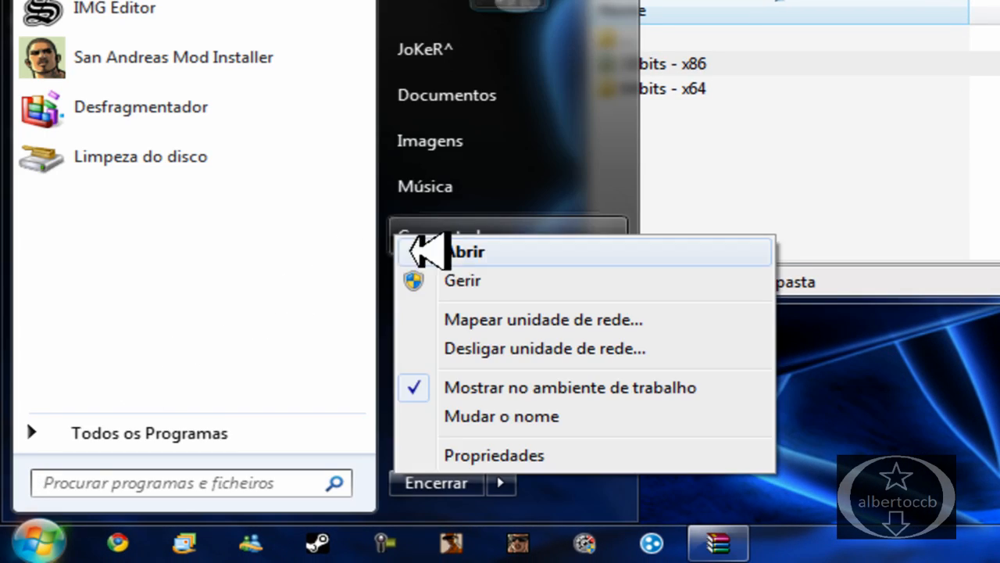
- Check System Properties to confirm Windows 7 is a 32-bit operating system
left_click(466, 251)
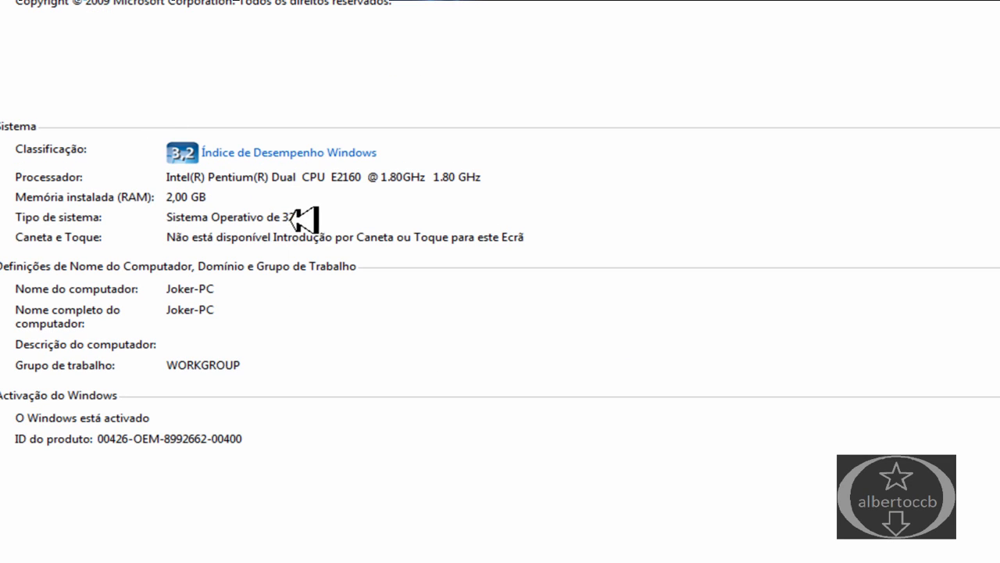
mouse_move(306, 209)
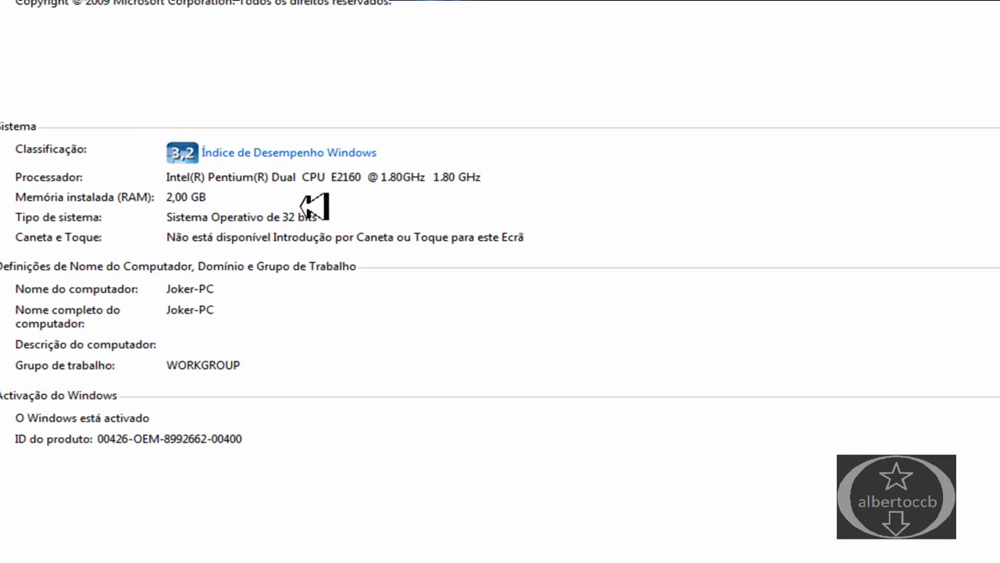
mouse_move(318, 249)
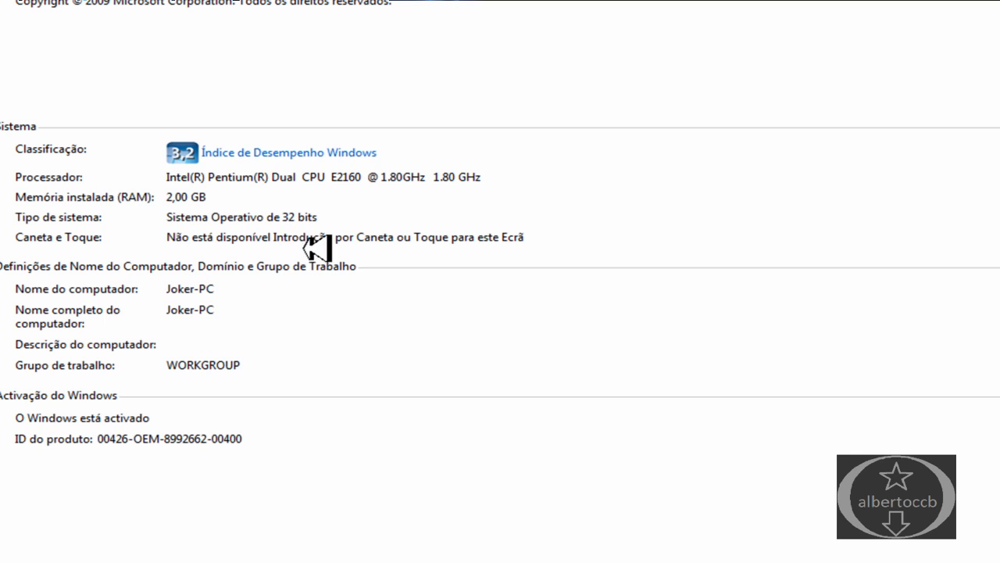
mouse_move(132, 218)
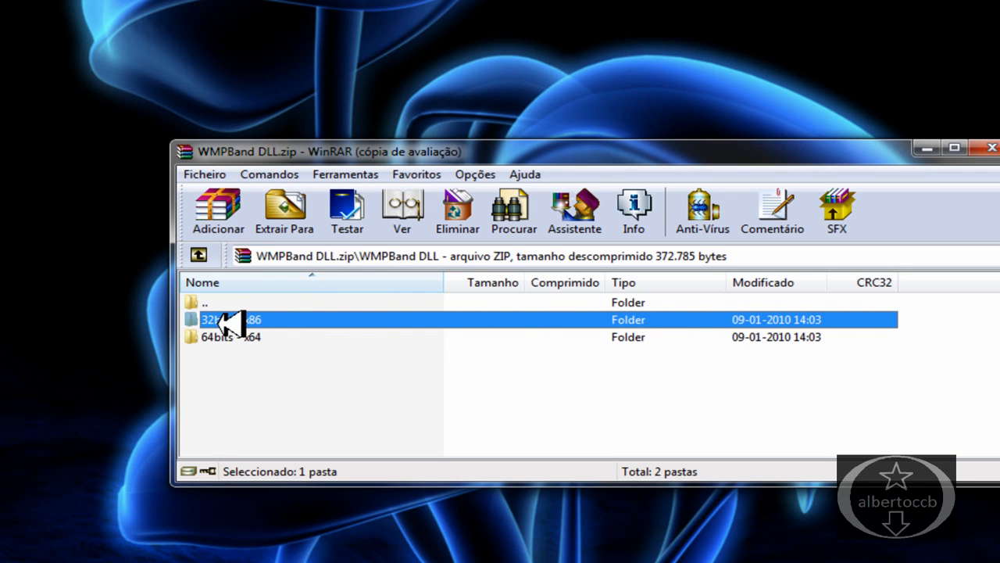
- Open the 32bits - x86 folder, extract wmpband.dll to the desktop and bring up Run
double_click(227, 318)
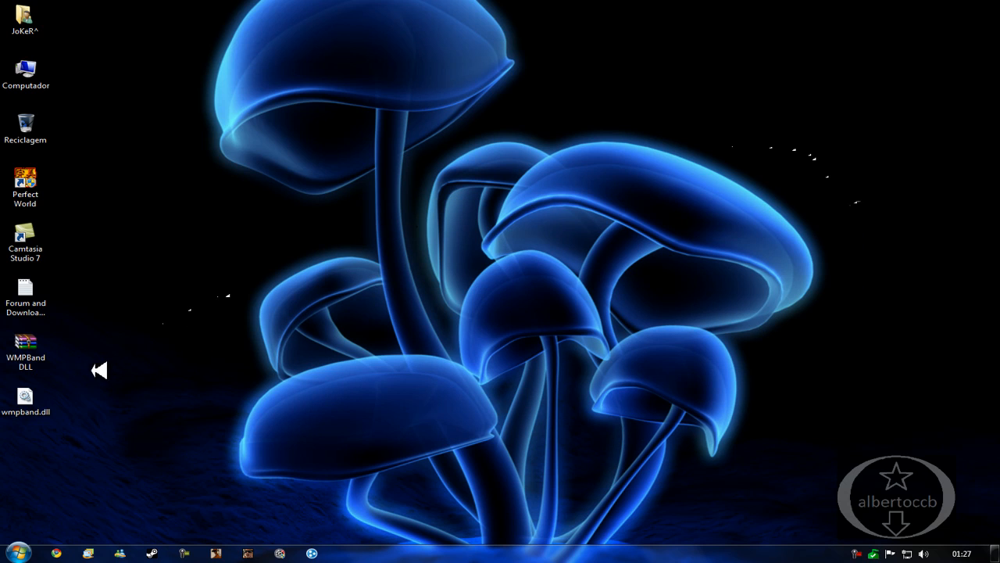
key("win+r")
type("%PROGRAMFILES%\\Windows Media Player")
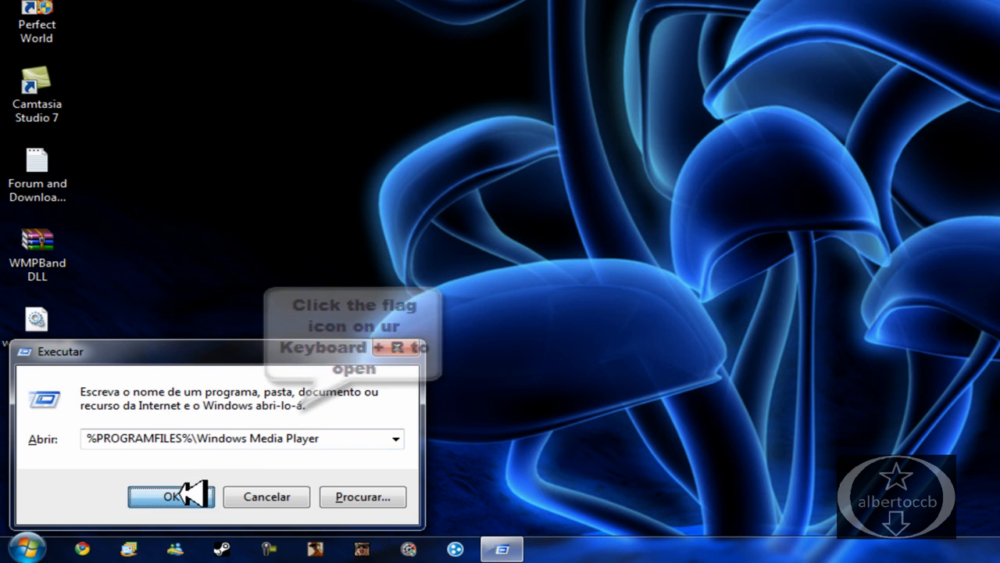
- Move wmpband.dll into %PROGRAMFILES%\Windows Media Player, granting administrator permission
left_click(172, 497)
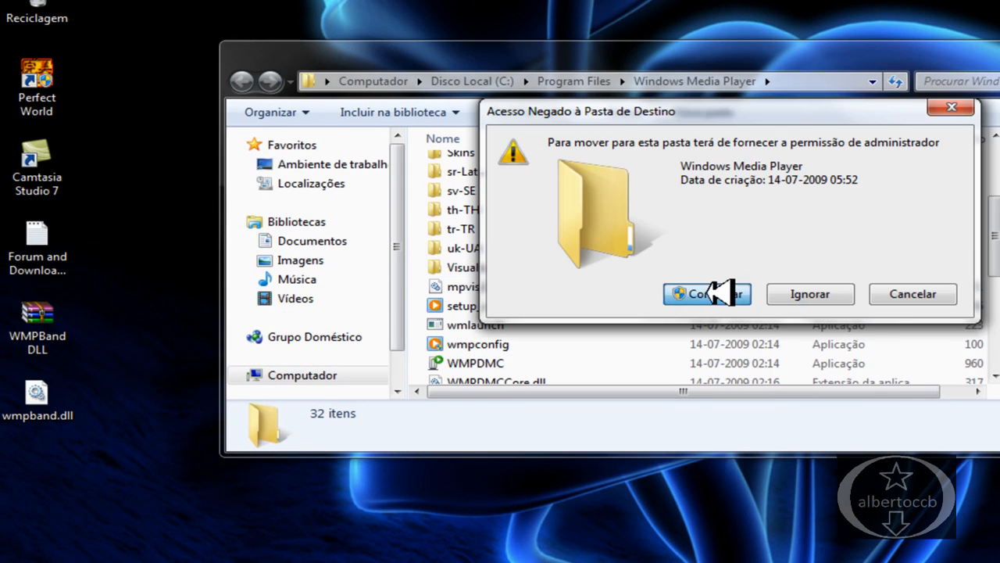
left_click(706, 294)
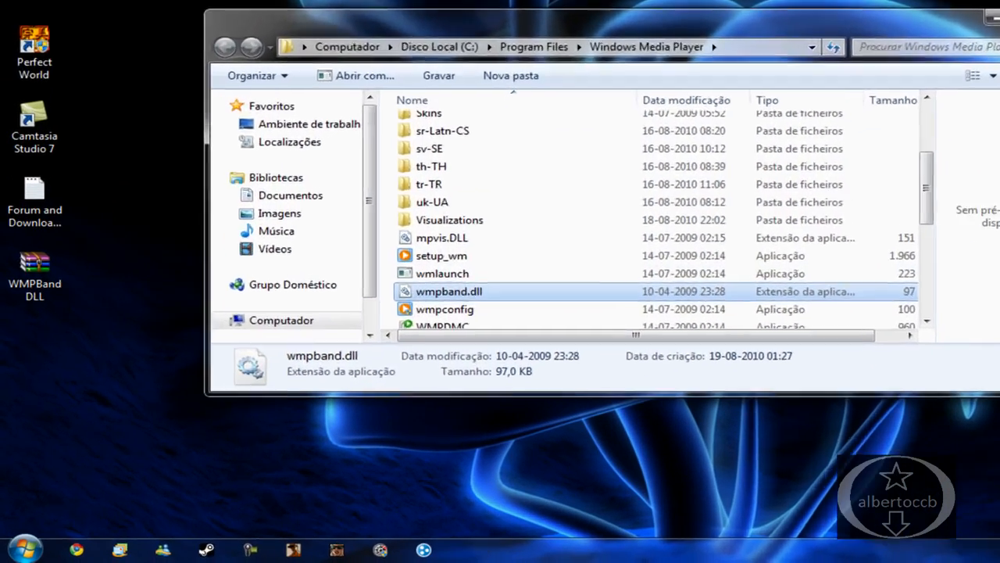
left_click(22, 549)
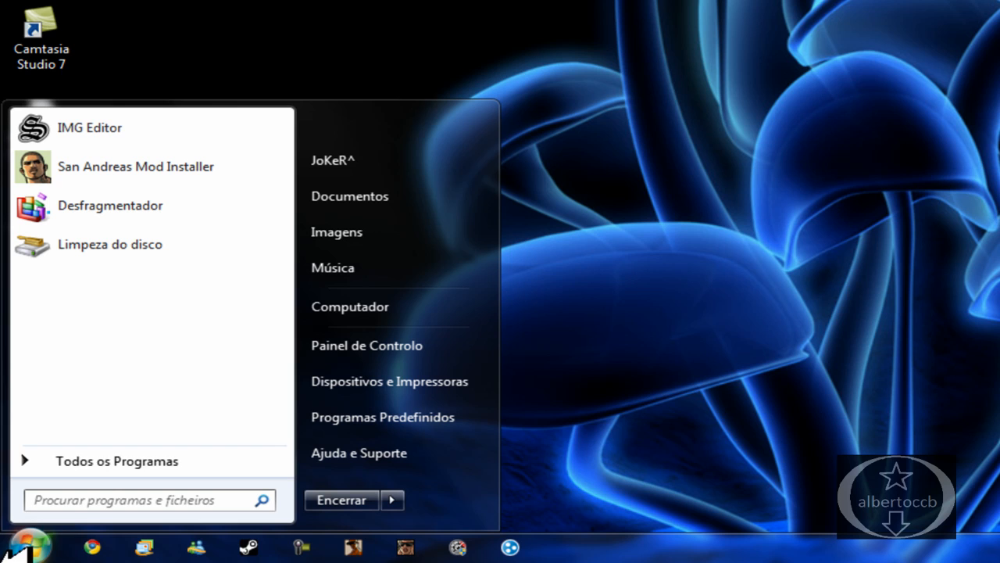
- Choose Gerir on Computador to open Computer Management
right_click(350, 304)
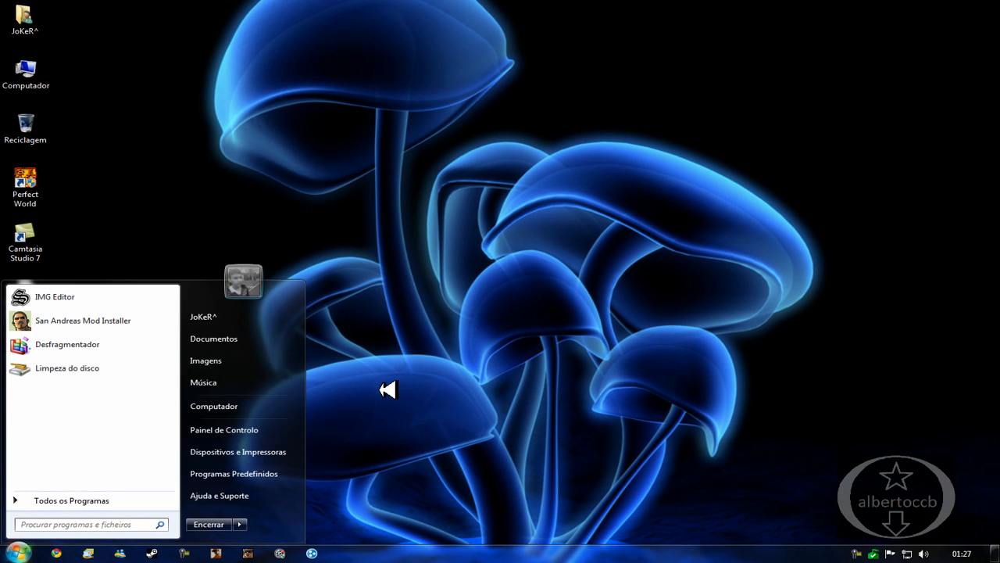
mouse_move(372, 320)
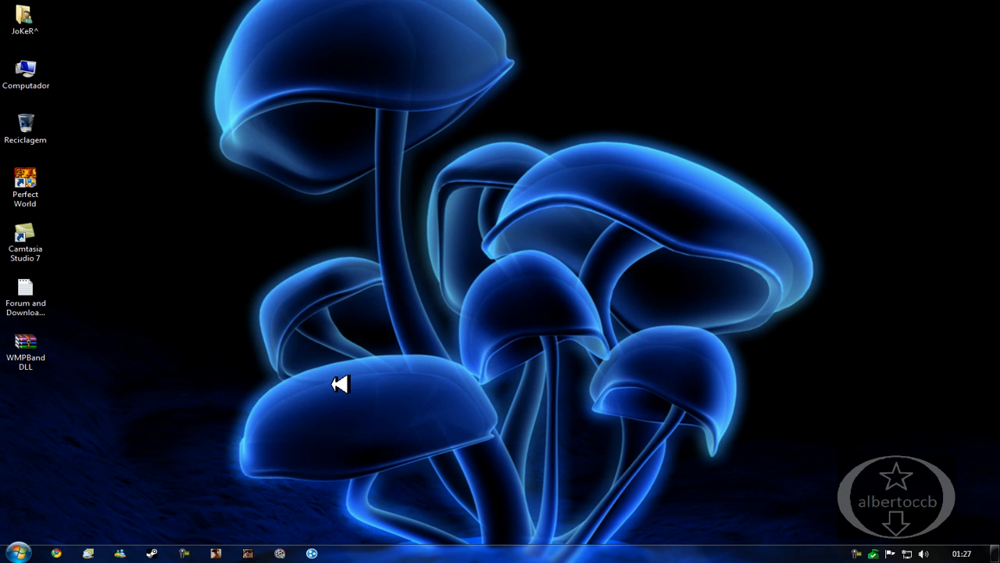
mouse_move(586, 203)
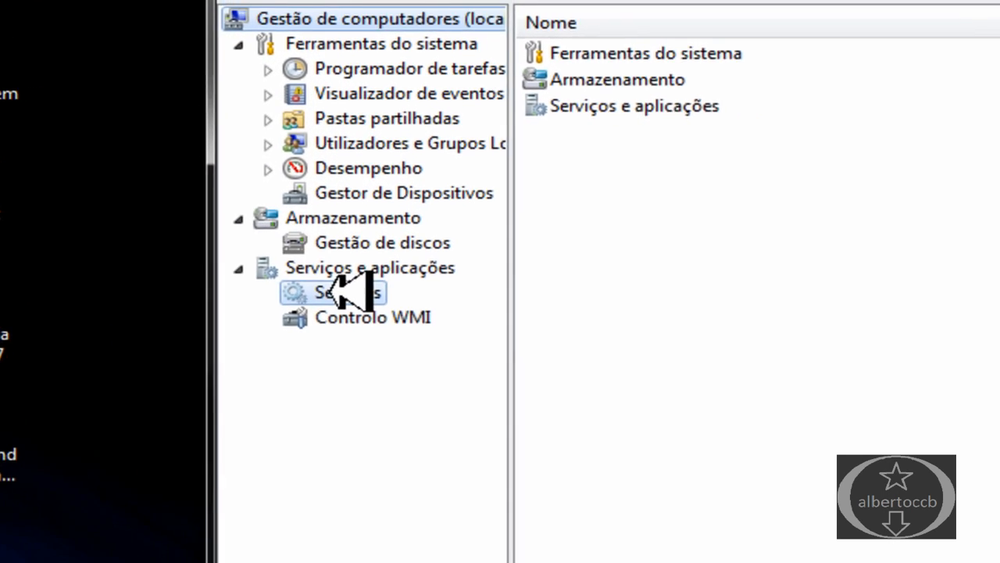
- Show the Services list and locate Serviço de Partilha de Rede do Windows Media Player
left_click(332, 292)
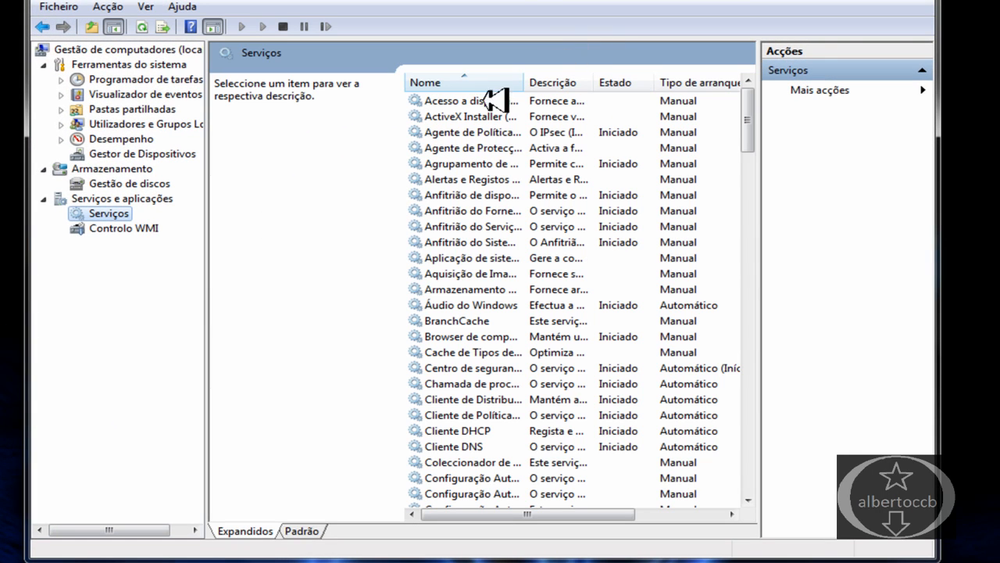
mouse_move(444, 61)
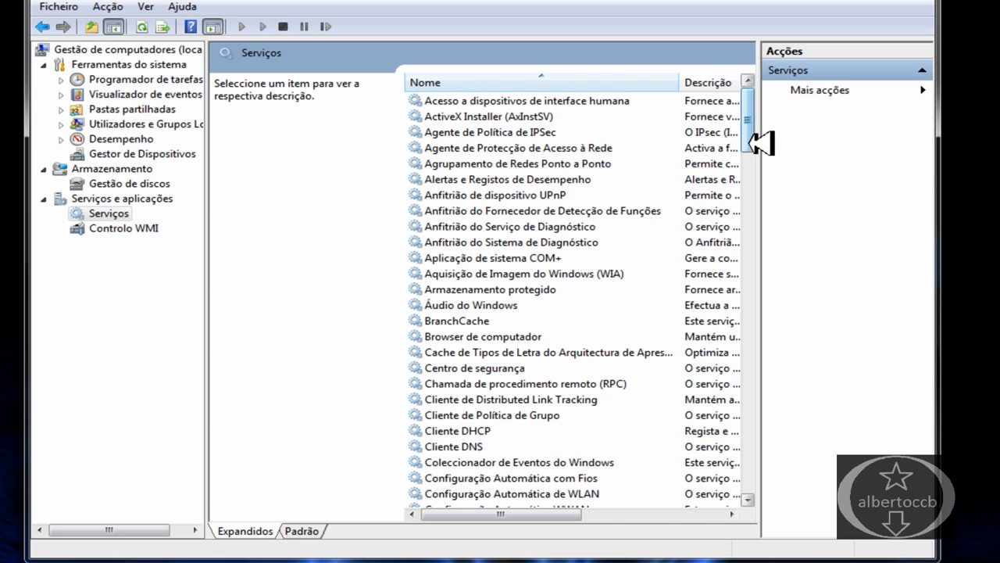
scroll("down", 3)
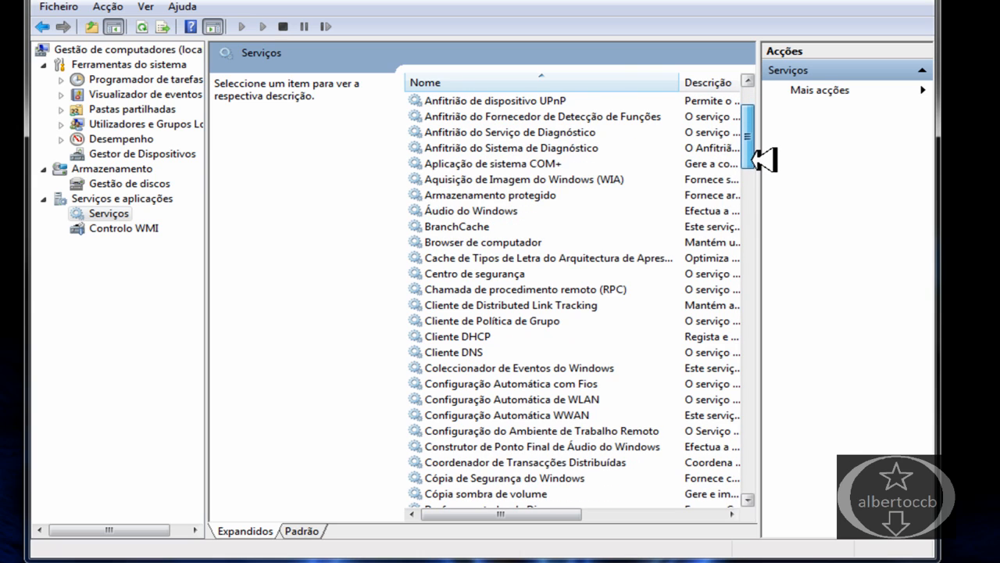
scroll("down", 3)
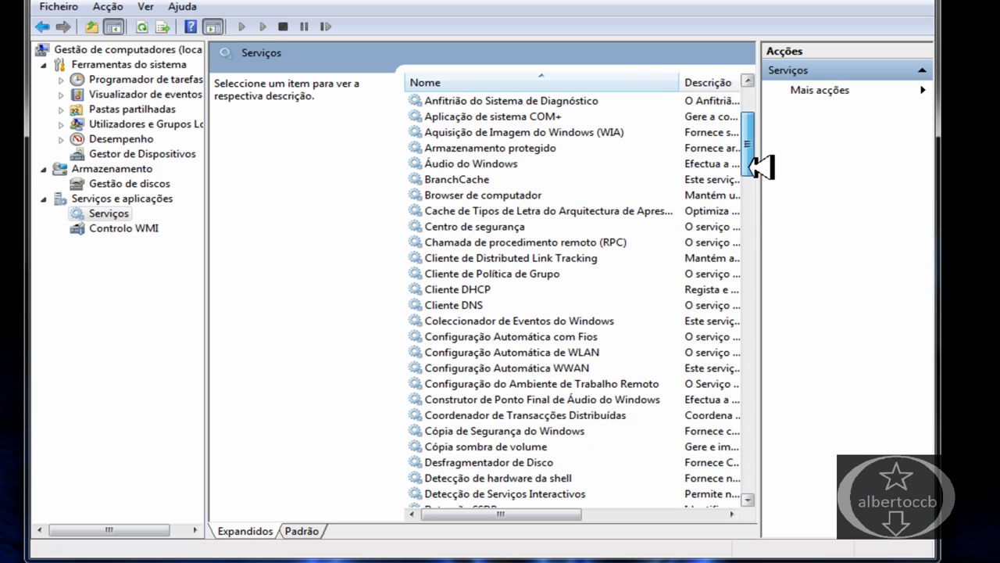
scroll("down", 3)
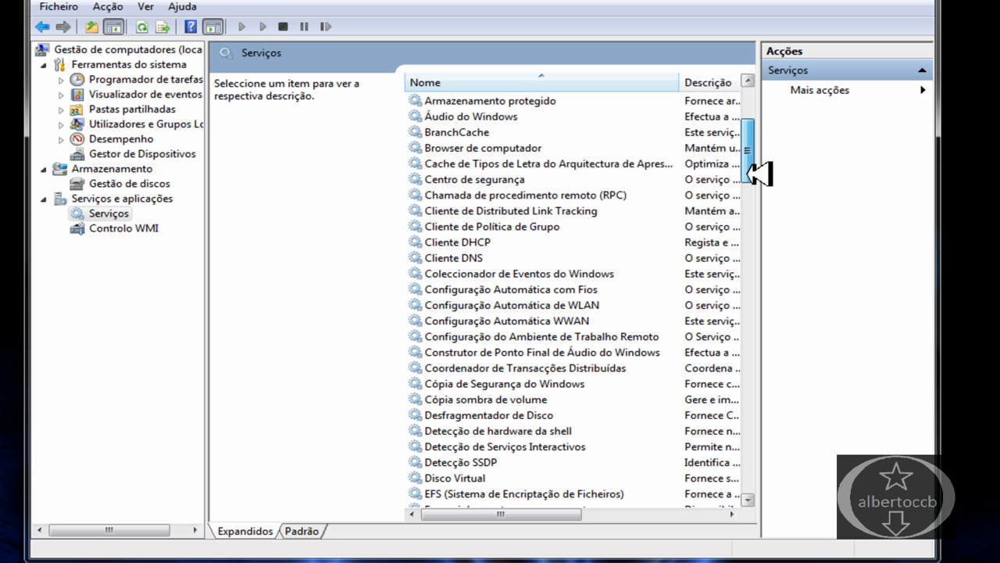
scroll("down", 3)
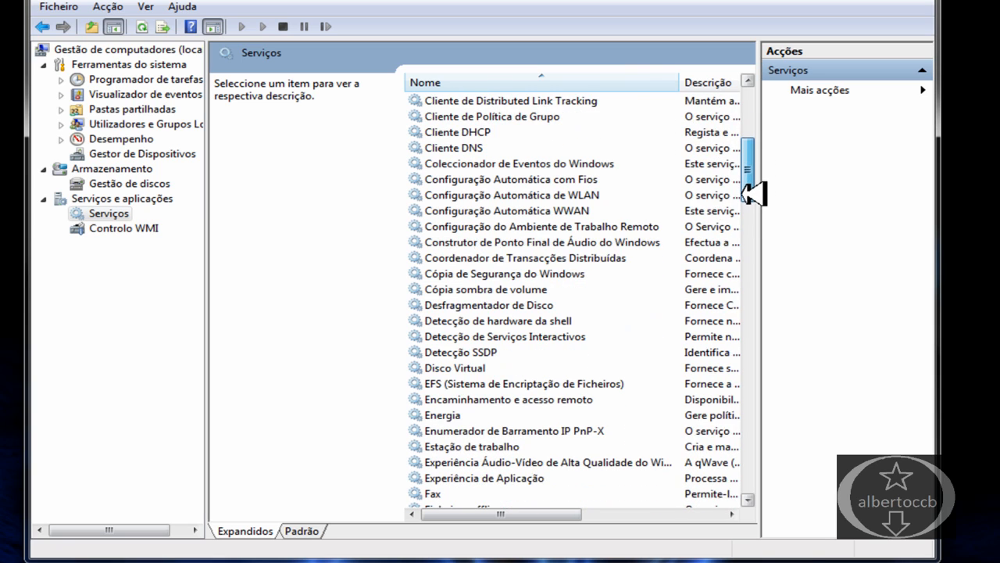
scroll("down", 3)
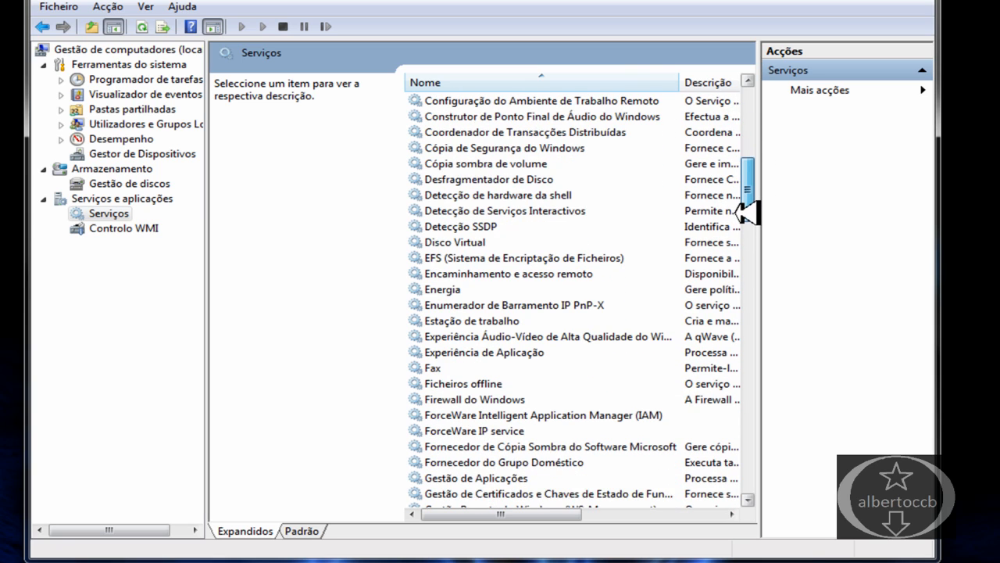
scroll("down", 3)
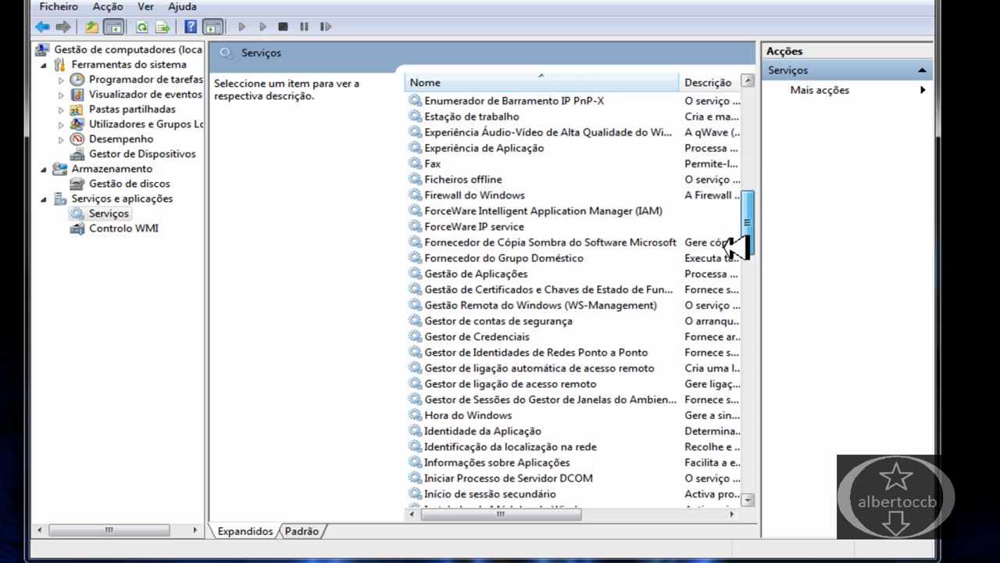
scroll("down", 3)
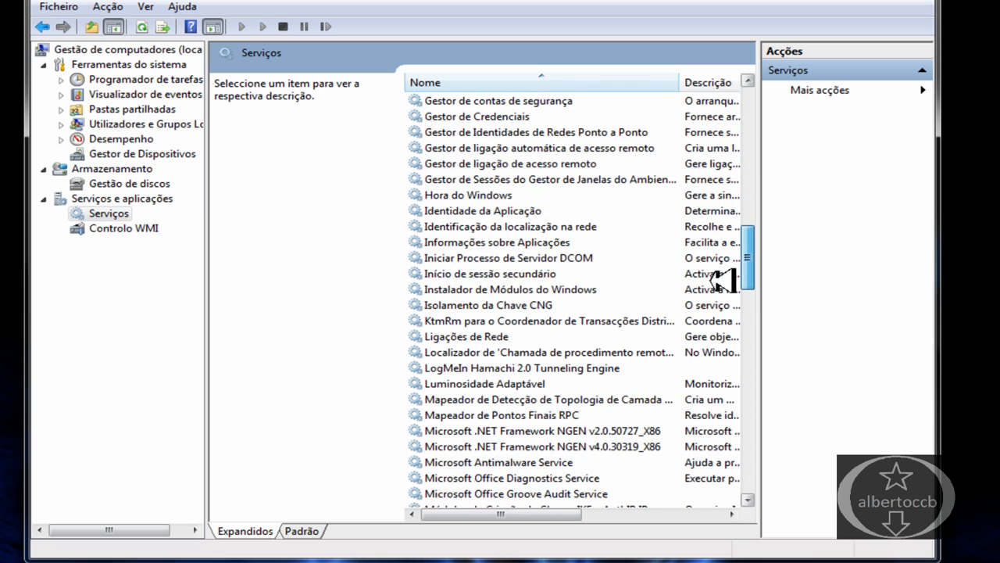
scroll("down", 3)
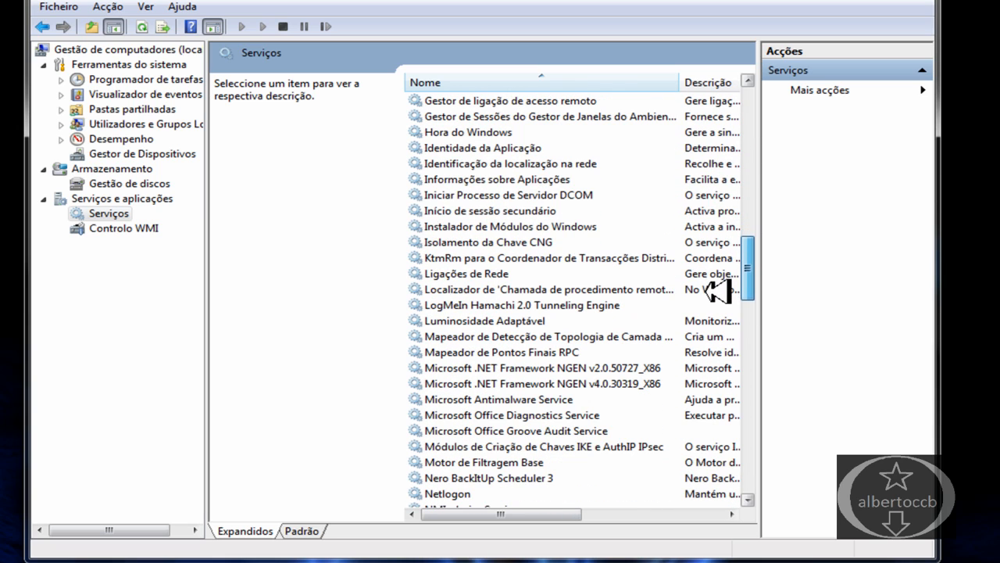
scroll("down", 3)
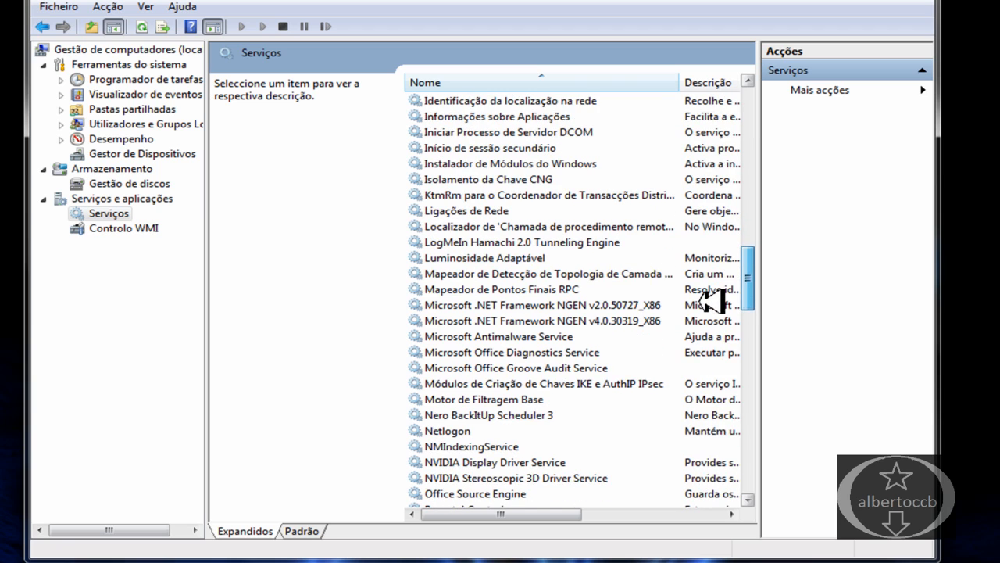
scroll("down", 3)
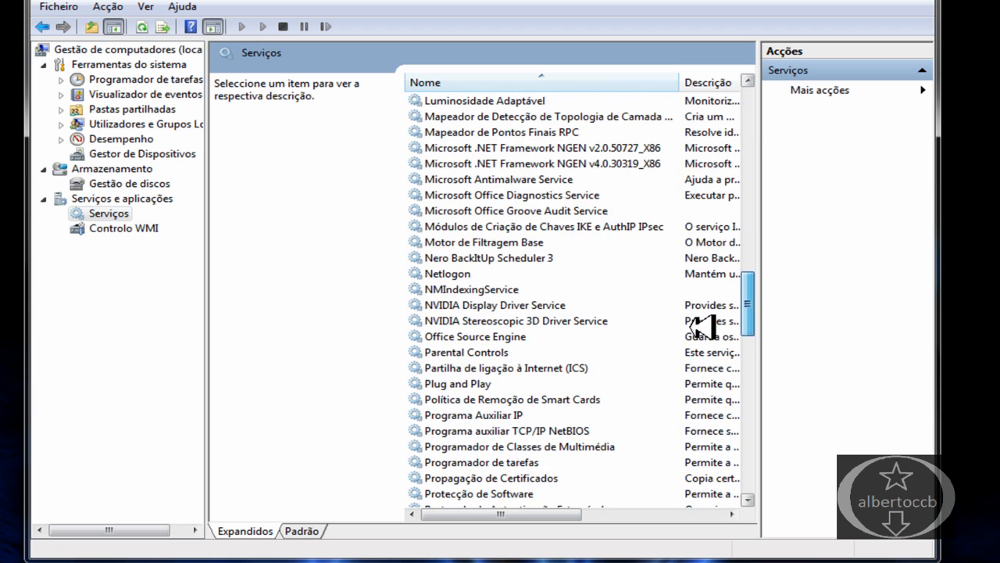
scroll("down", 3)
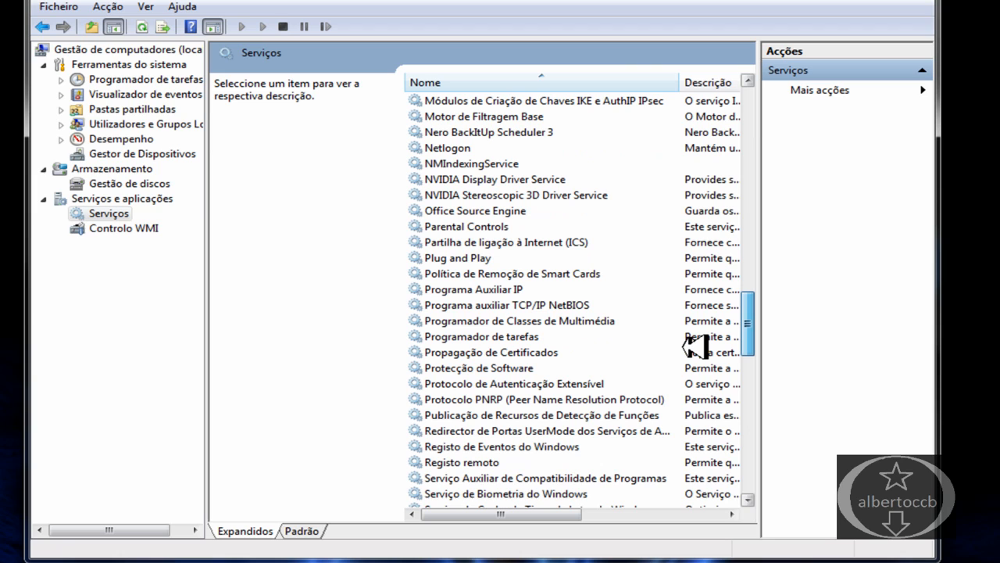
scroll("down", 3)
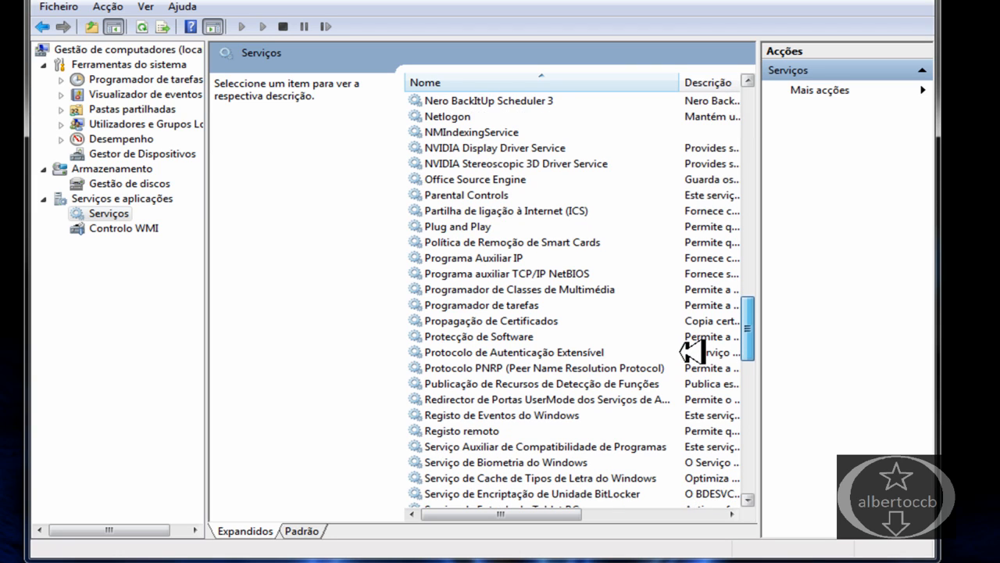
scroll("down", 3)
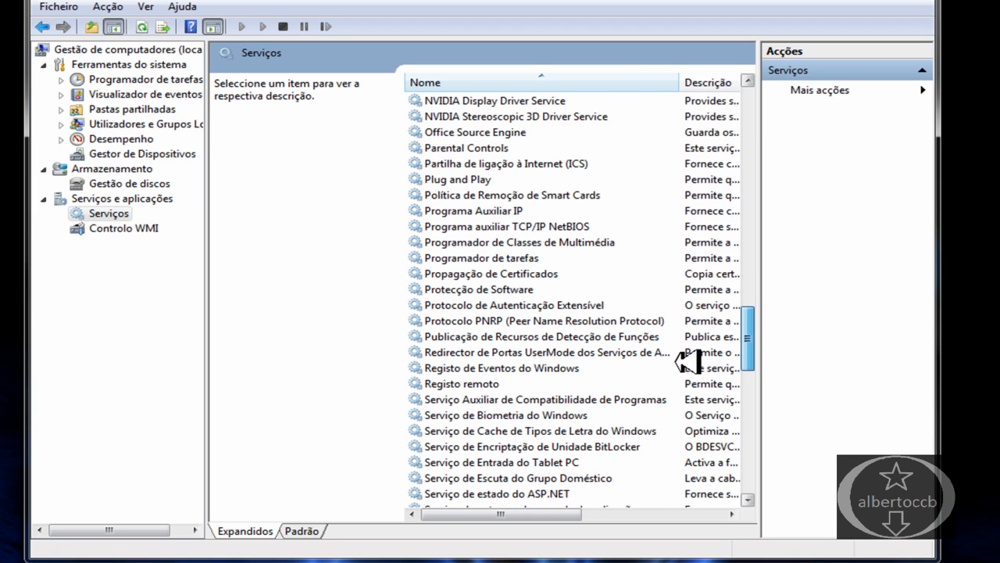
scroll("down", 3)
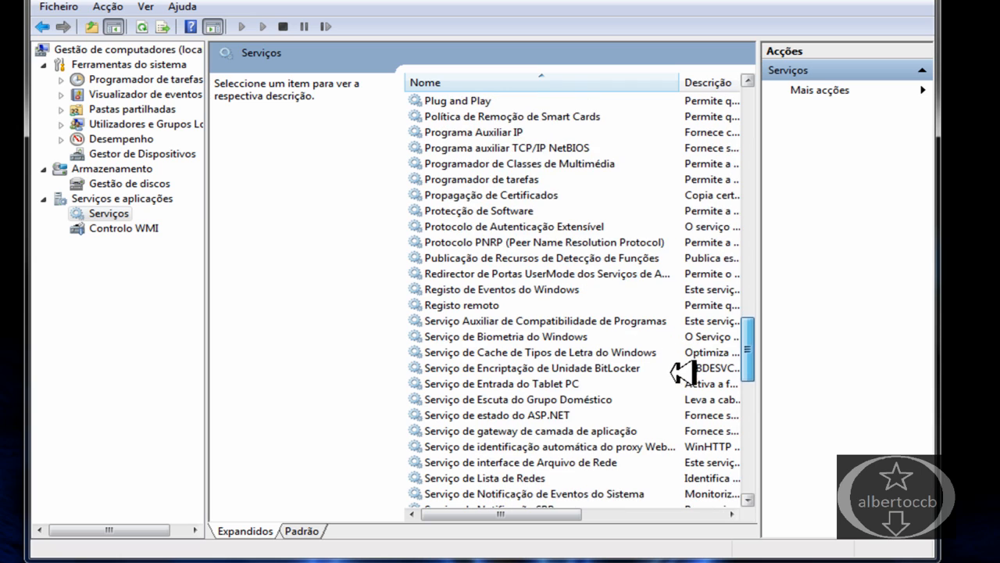
scroll("down", 3)
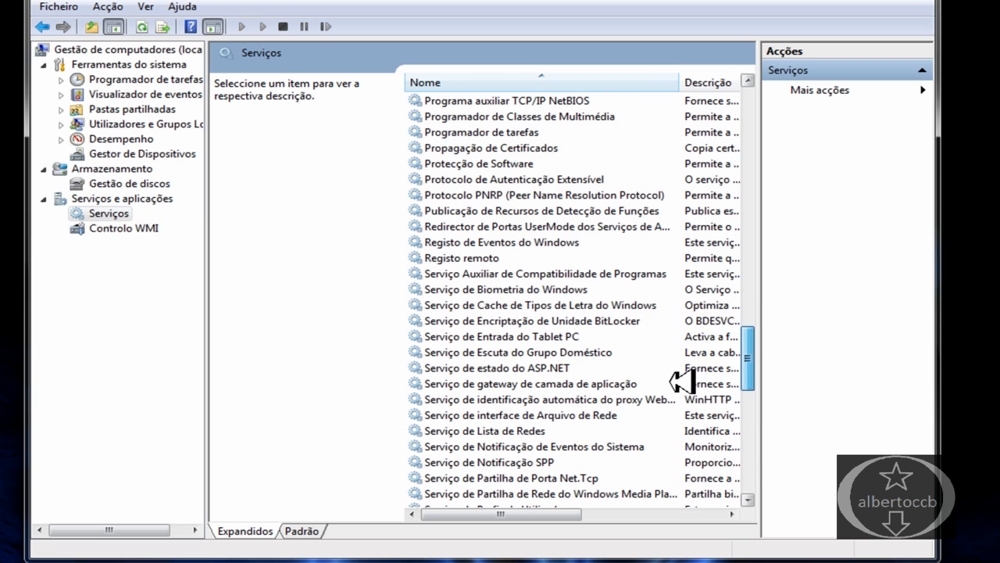
scroll("down", 3)
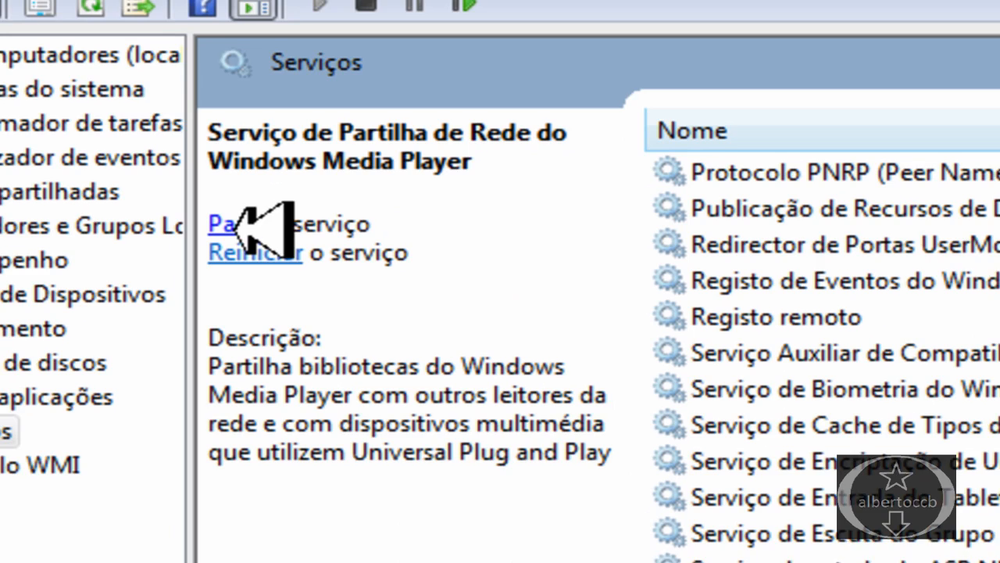
- Stop the Windows Media Player Network Sharing Service
left_click(223, 222)
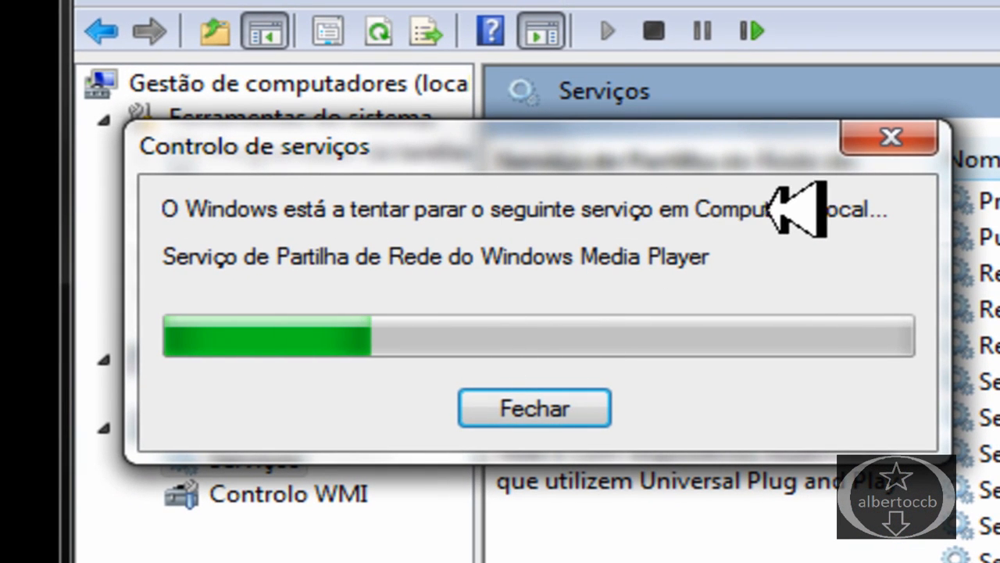
left_click(535, 406)
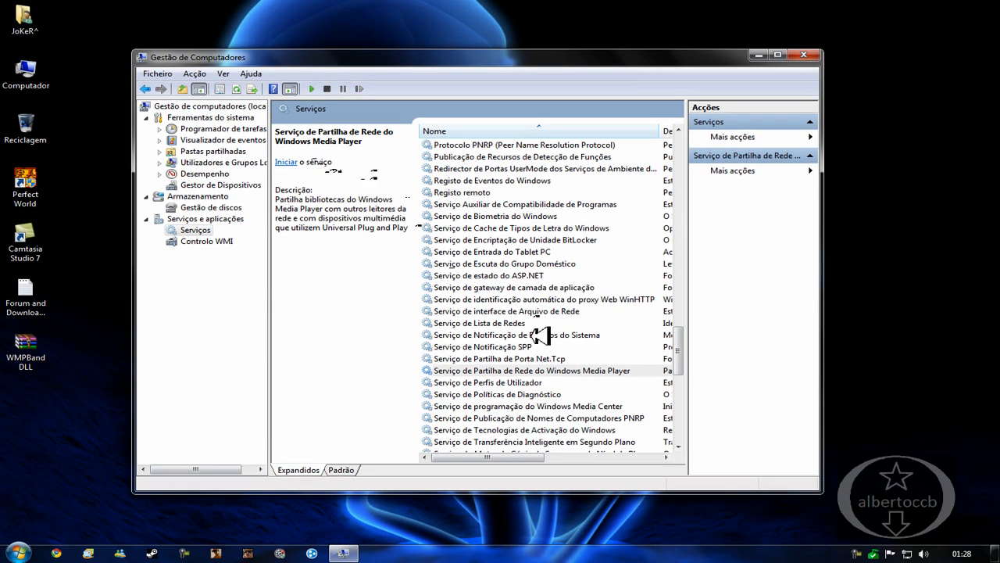
left_click(532, 369)
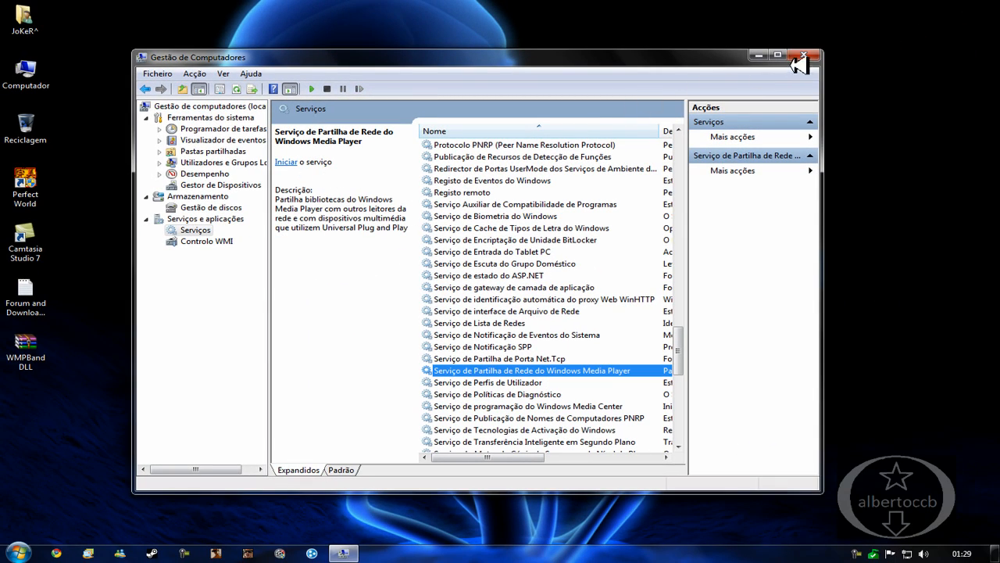
- Close Computer Management and launch cmd as administrator from the Start menu search
left_click(813, 56)
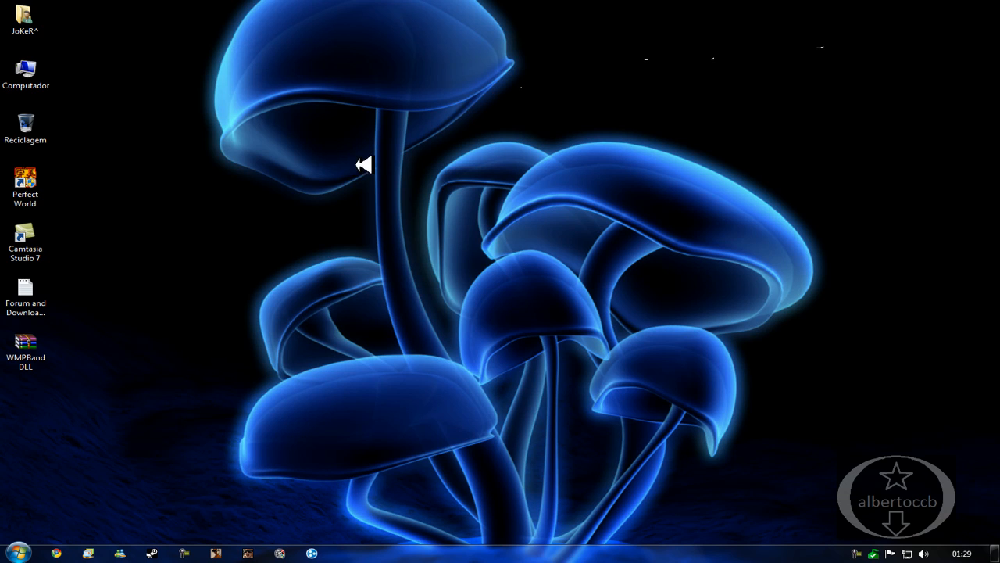
left_click(13, 553)
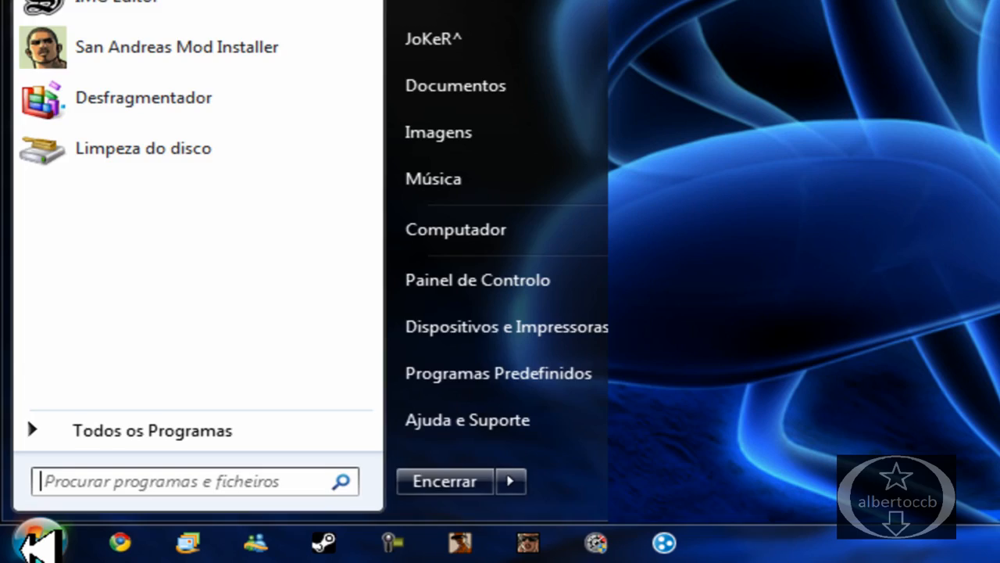
type("cmd")
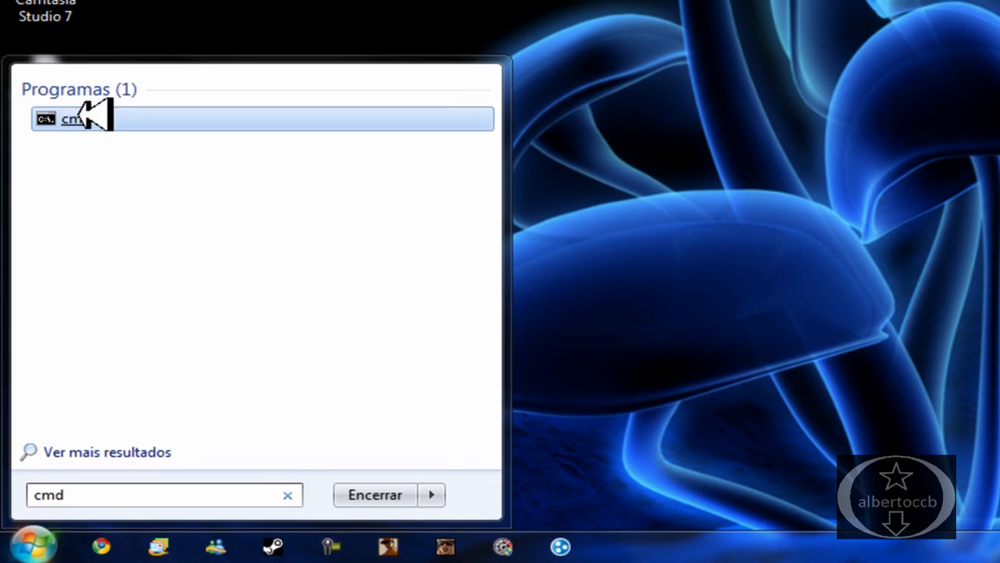
right_click(70, 119)
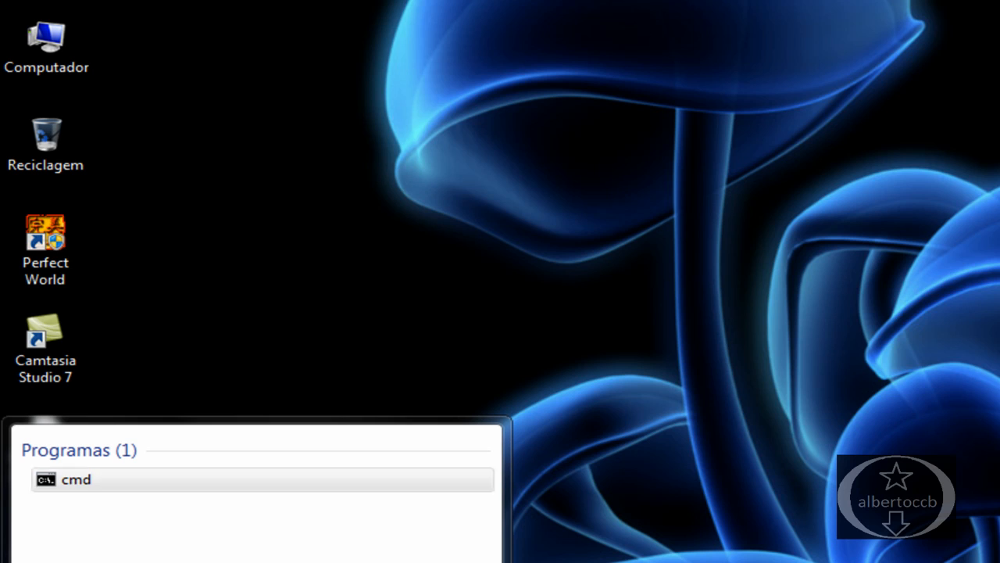
left_click(75, 478)
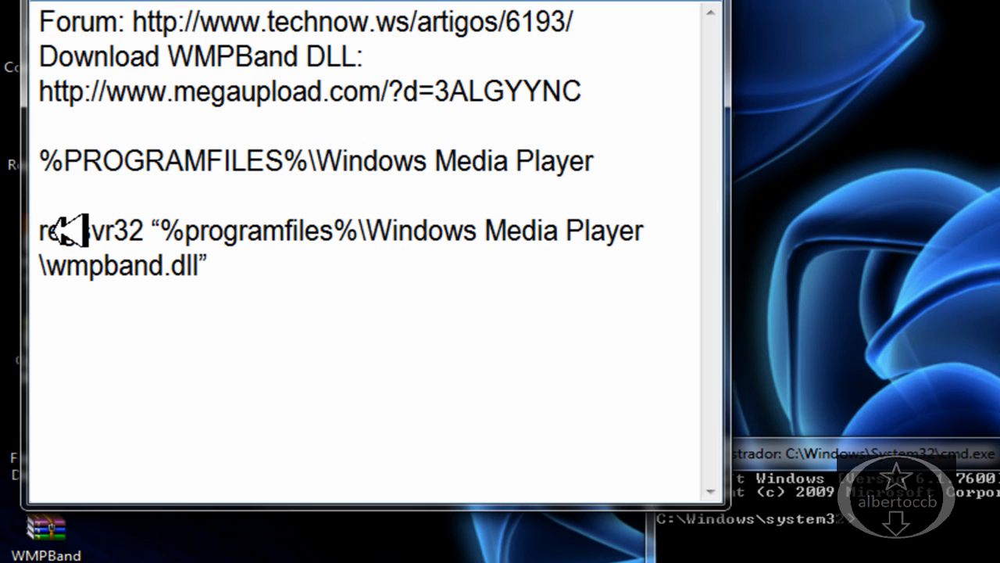
- Run regsvr32 "%programfiles%\Windows Media Player\wmpband.dll" and acknowledge the success message
left_click_drag(39, 231, 206, 266)
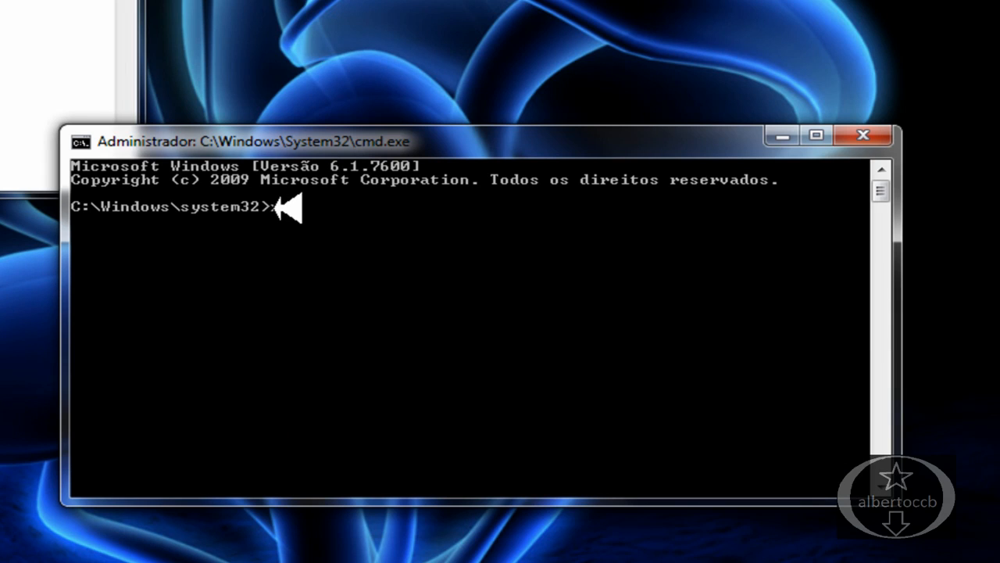
type("vr")
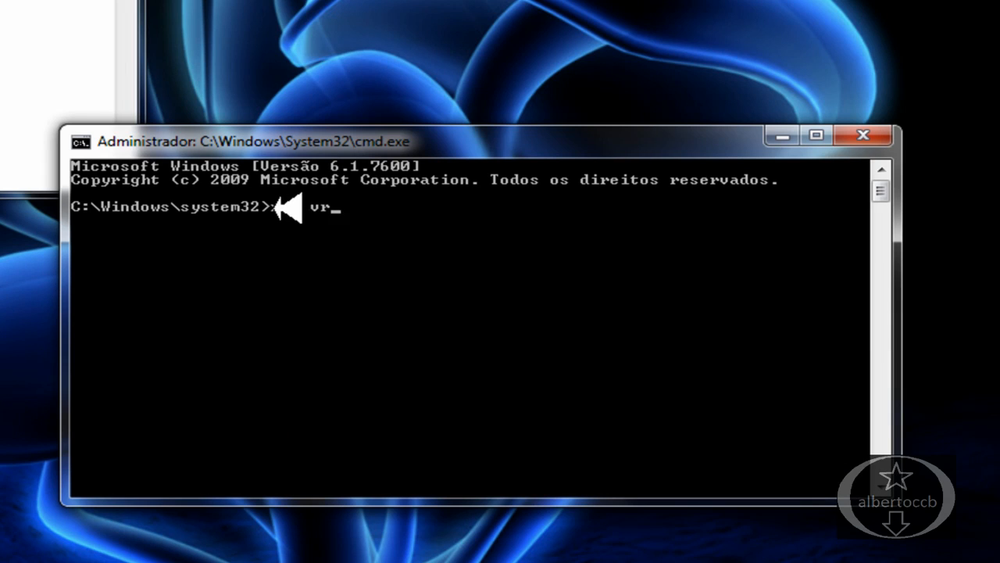
type("32 \"")
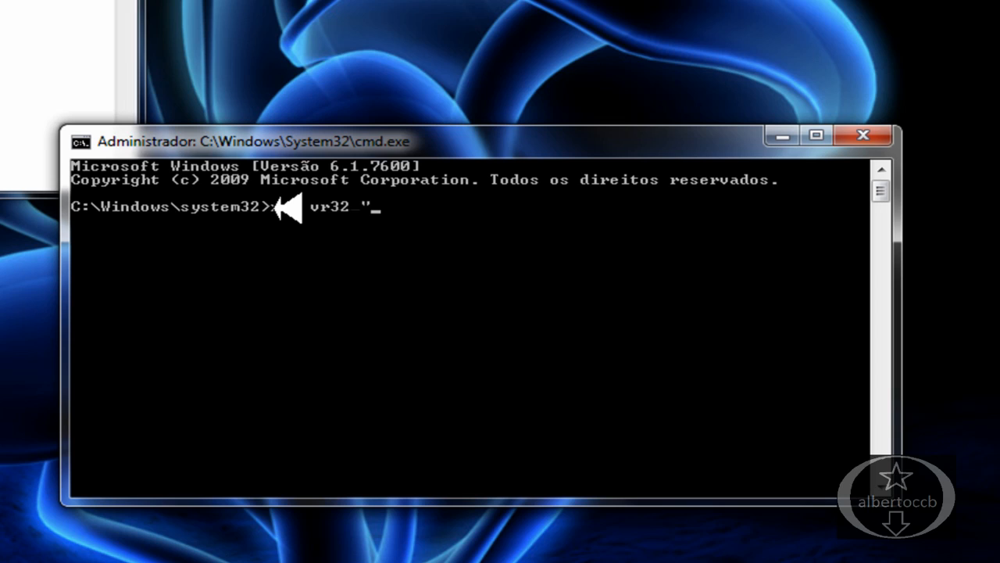
type("#")
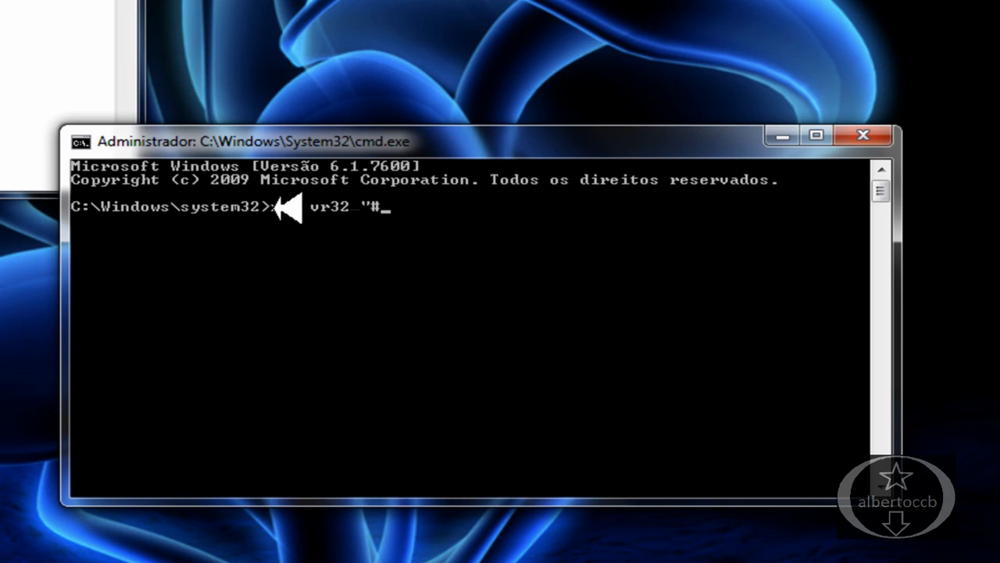
type("%o")
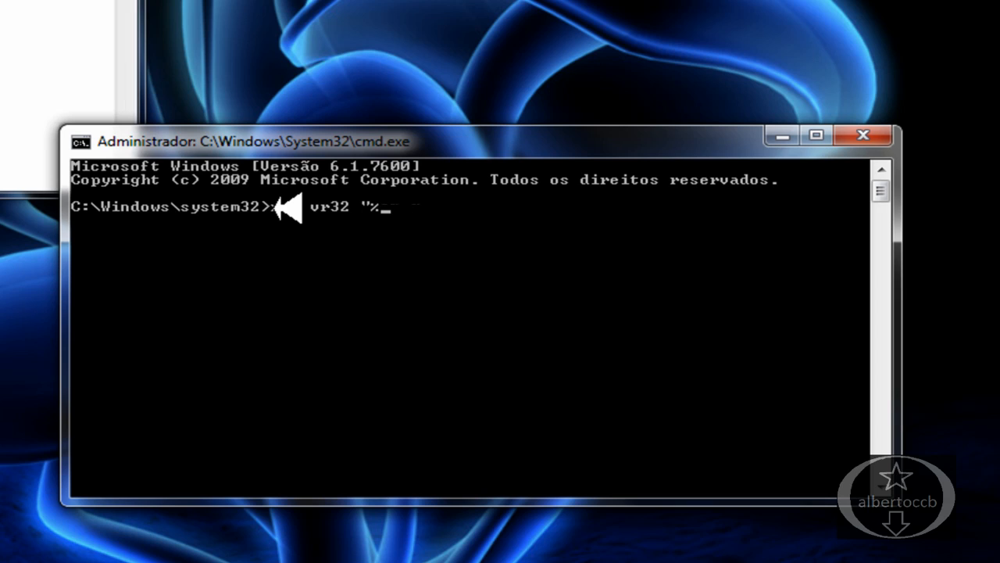
type("programfile")
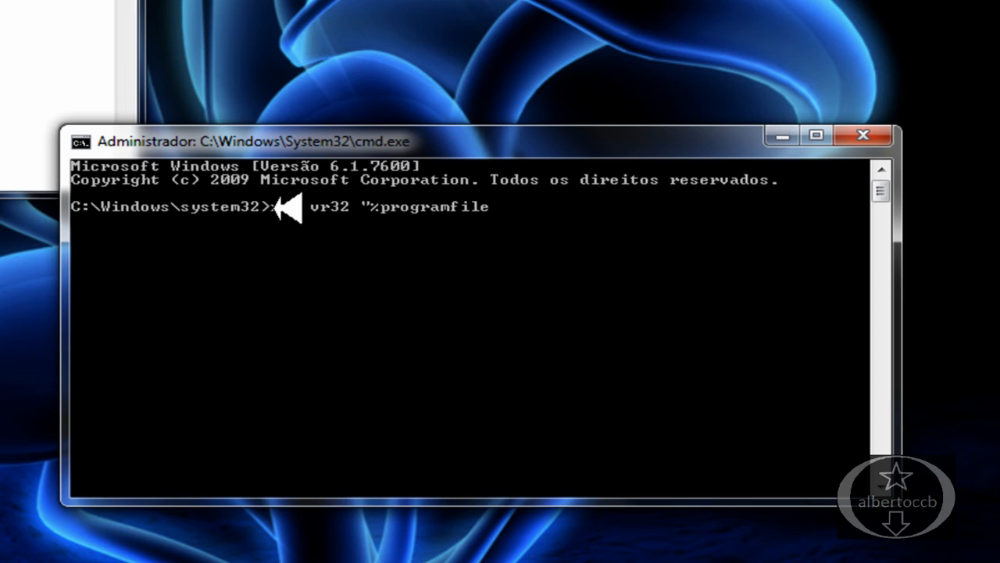
type("s%")
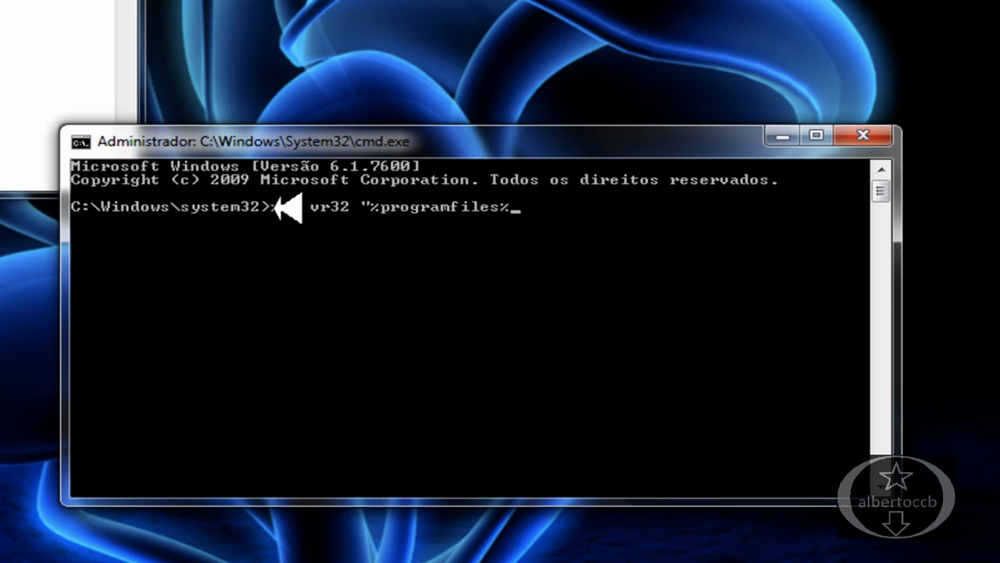
type("\\")
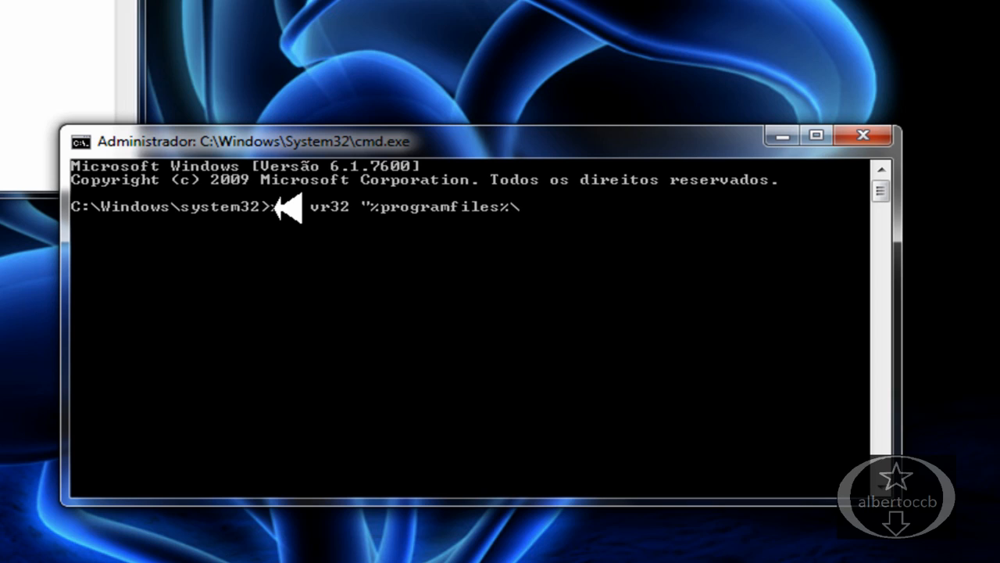
type("Windows Media Pl")
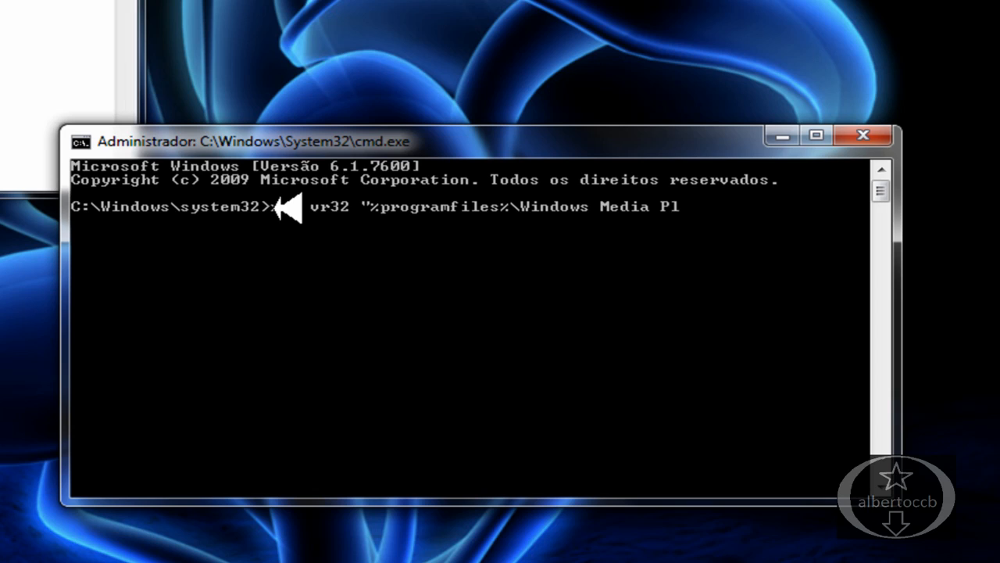
type("ayer")
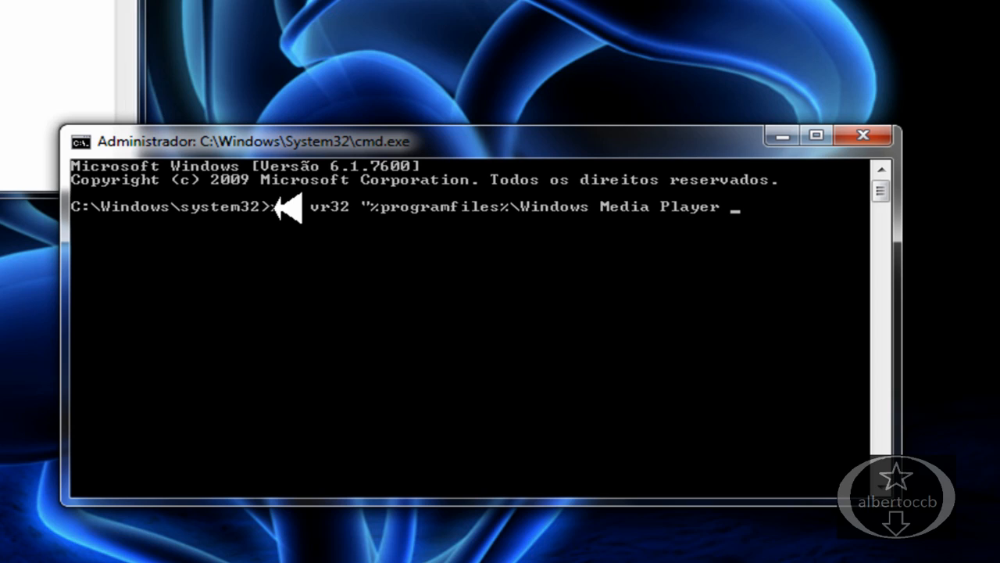
type("\\")
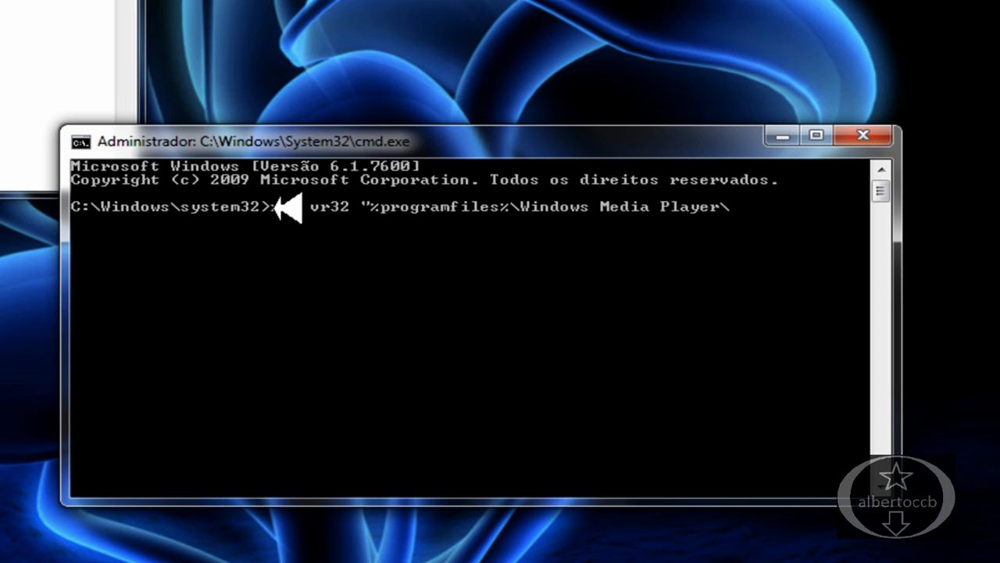
type("wmp")
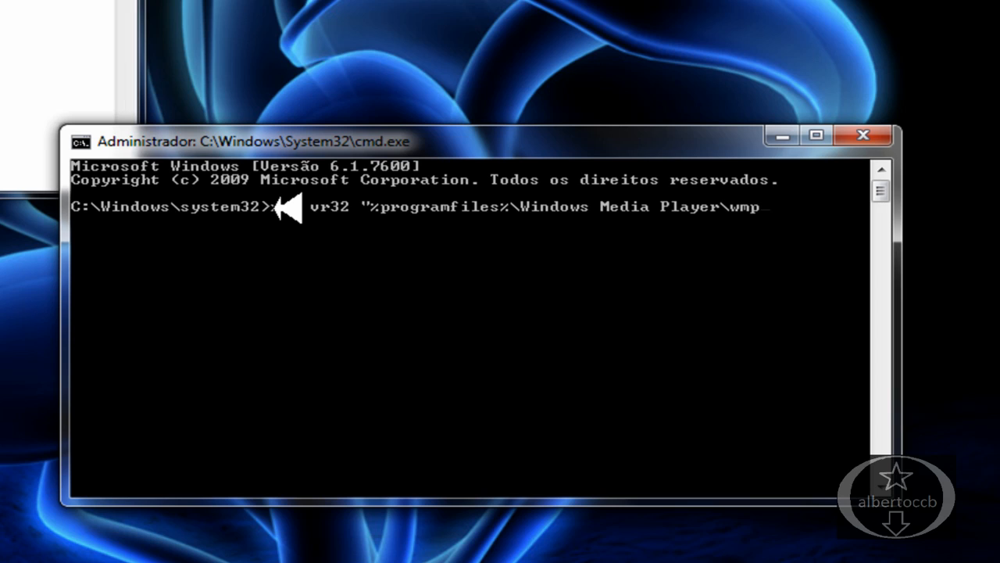
type("band")
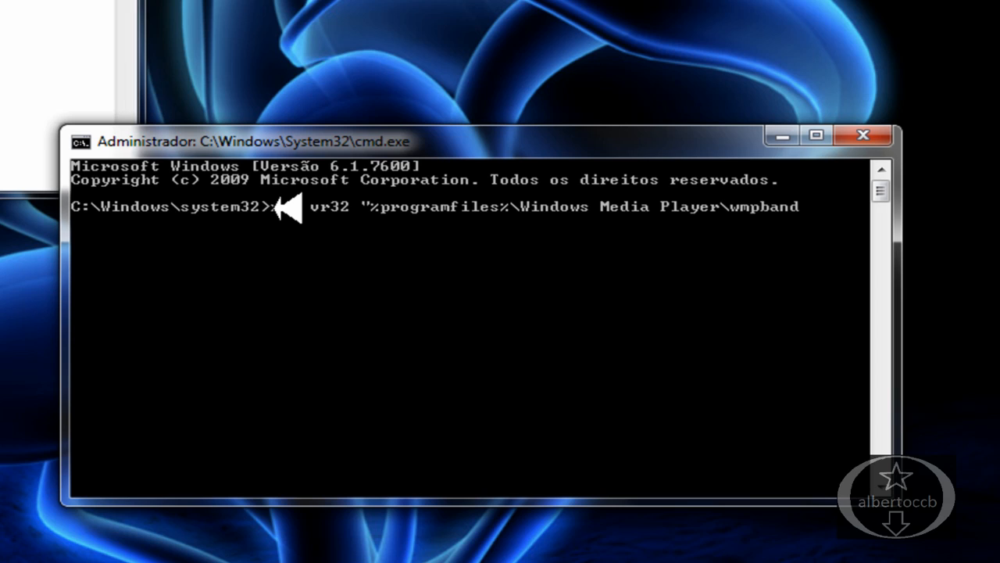
type(".dll")
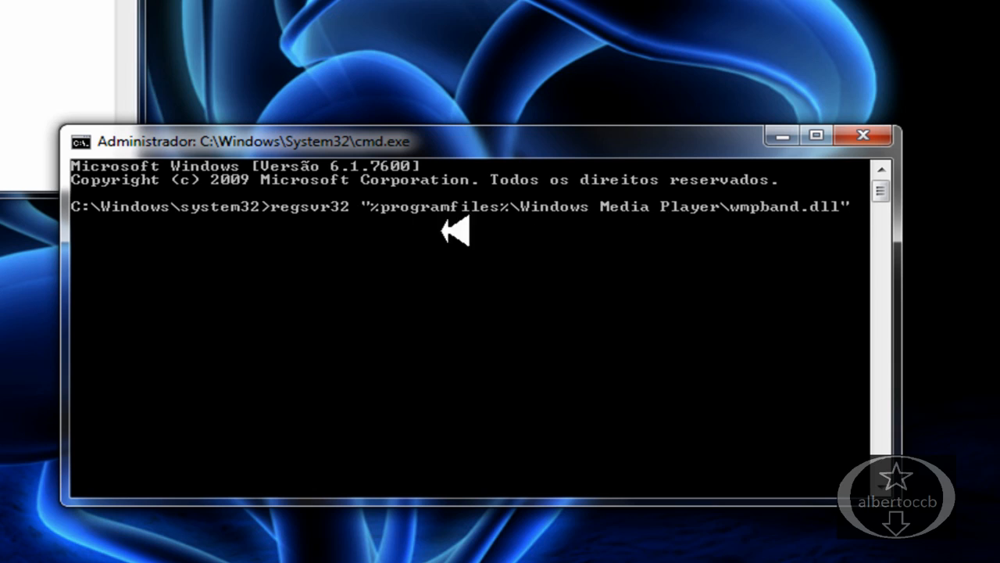
mouse_move(356, 211)
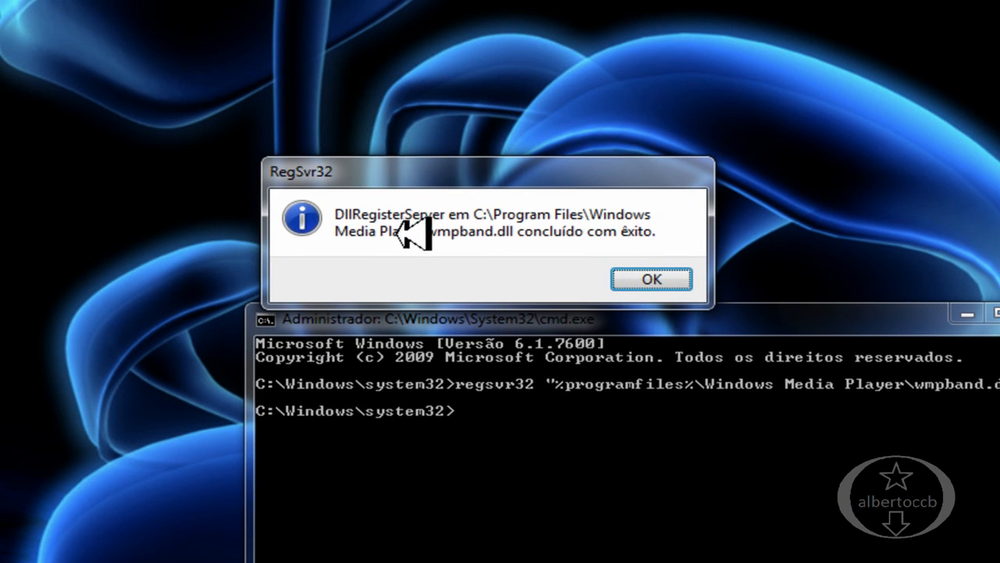
left_click(650, 278)
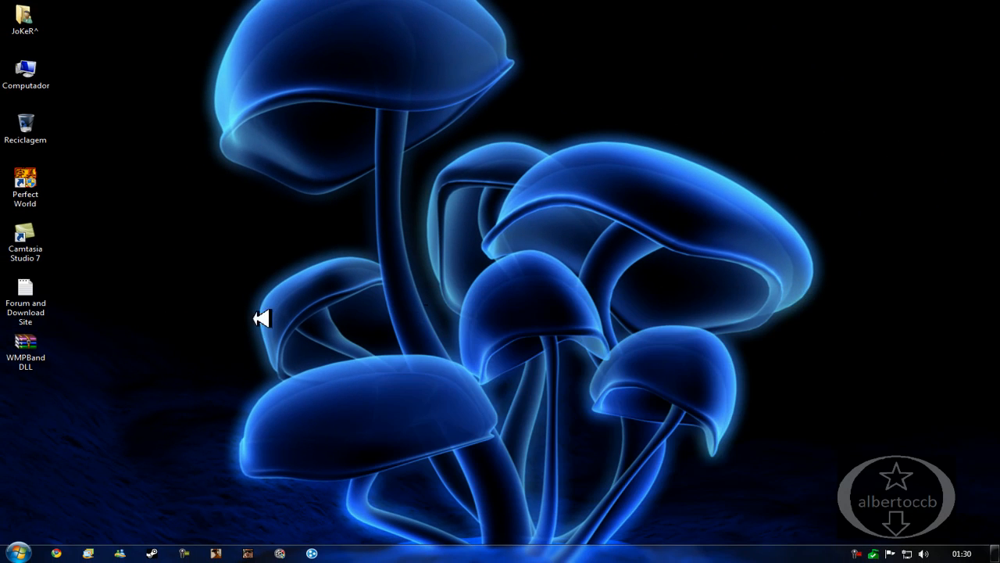
- Launch Windows Media Player via Start search and play I Gotta Feeling (LP) from Música > Álbum
left_click(13, 553)
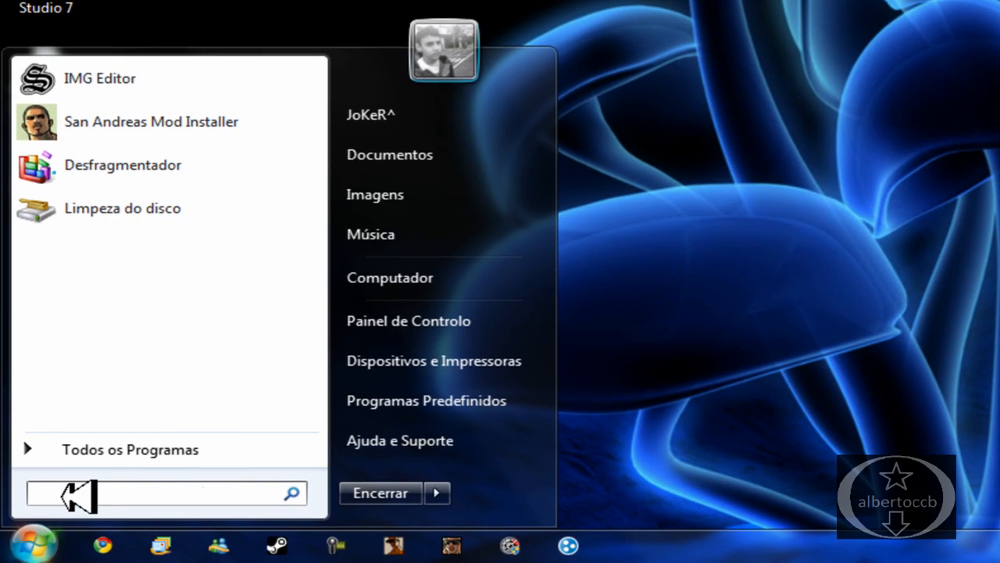
type("wind")
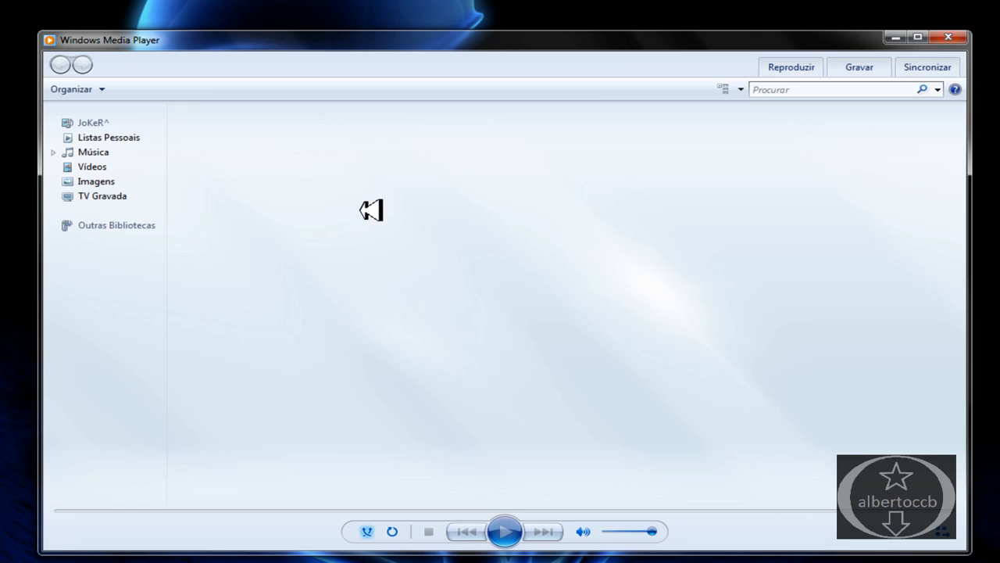
left_click(94, 152)
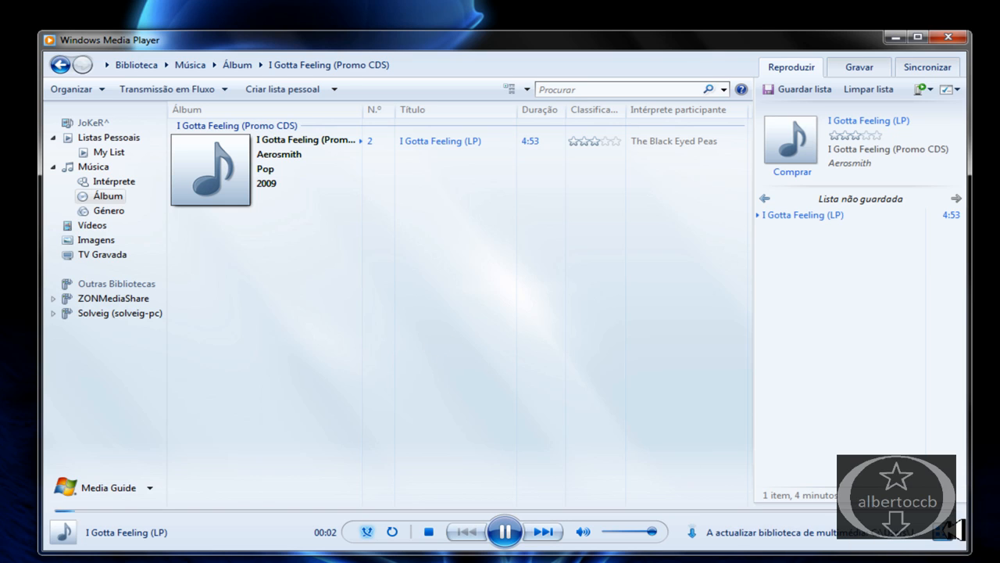
left_click(951, 531)
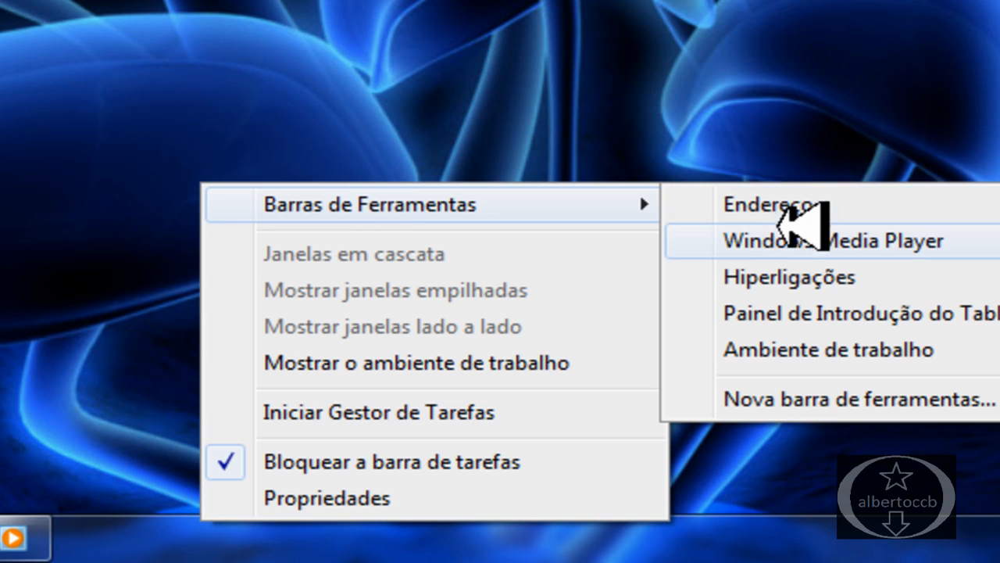
- Enable the Windows Media Player toolbar under Barras de Ferramentas on the taskbar
left_click(835, 240)
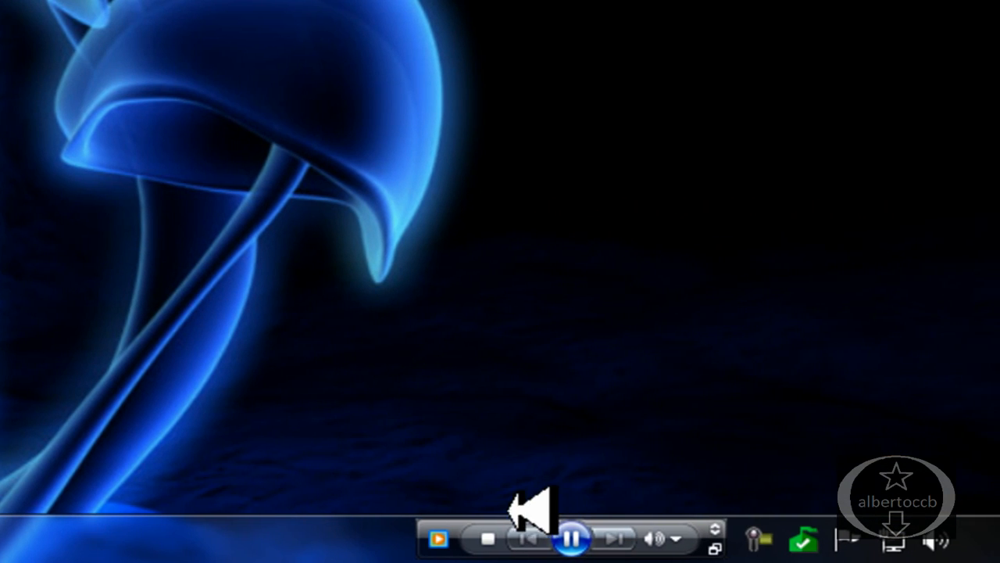